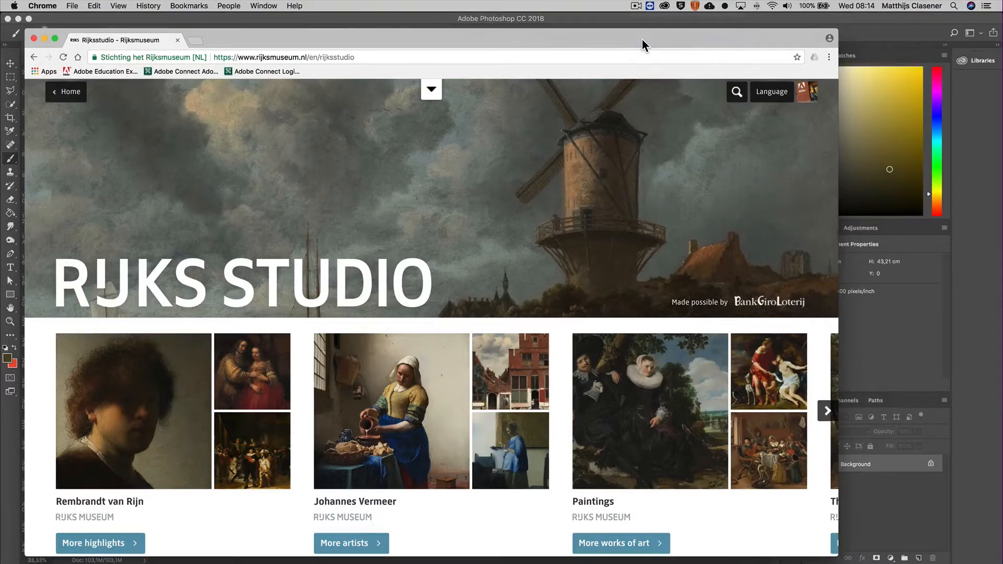
pyautogui.moveTo(429, 440)
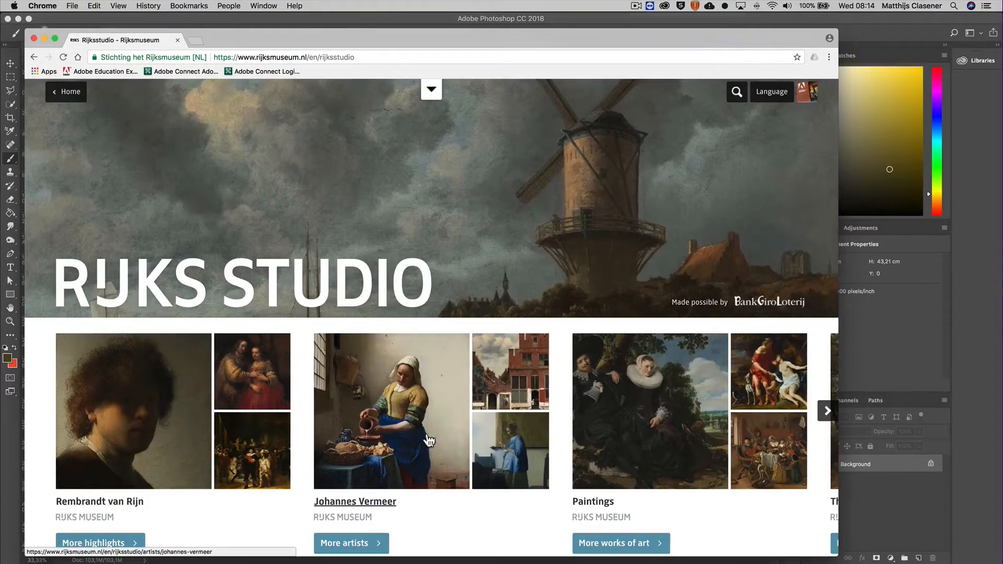
pyautogui.moveTo(409, 441)
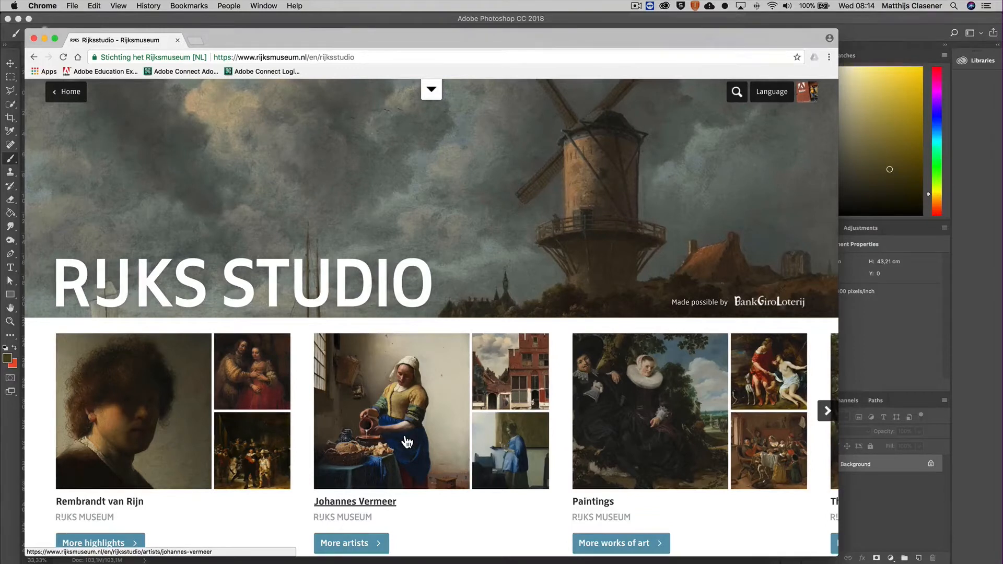
pyautogui.moveTo(373, 266)
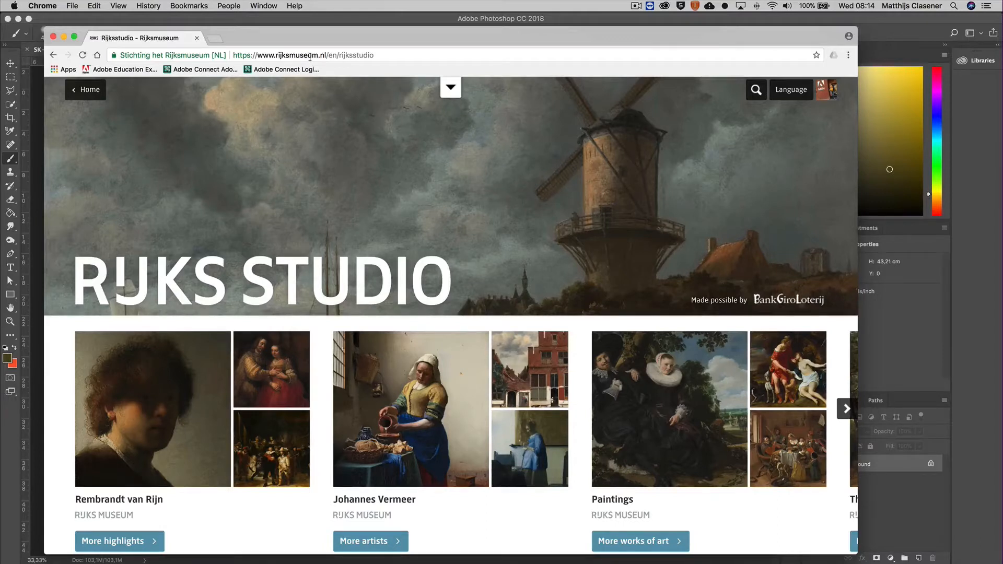
pyautogui.moveTo(344, 244)
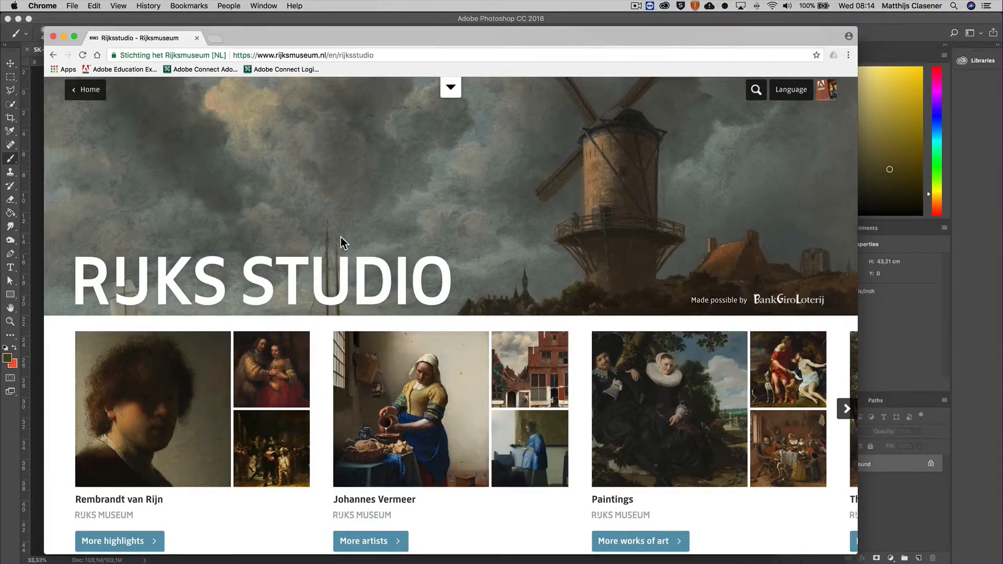
pyautogui.moveTo(410, 394)
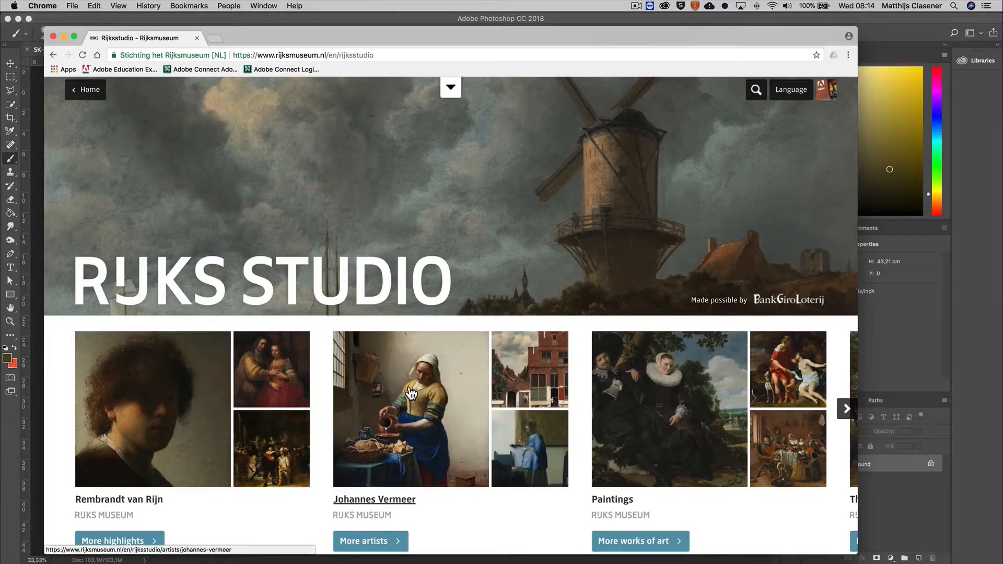
# Scroll down through the Rijksstudio collections page in Chrome
pyautogui.scroll(-3)
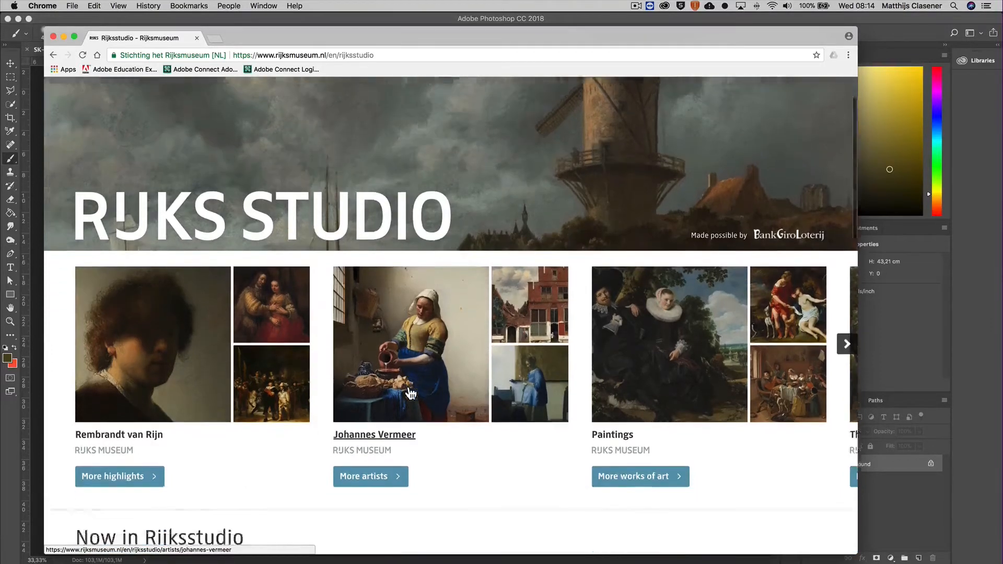
pyautogui.scroll(-3)
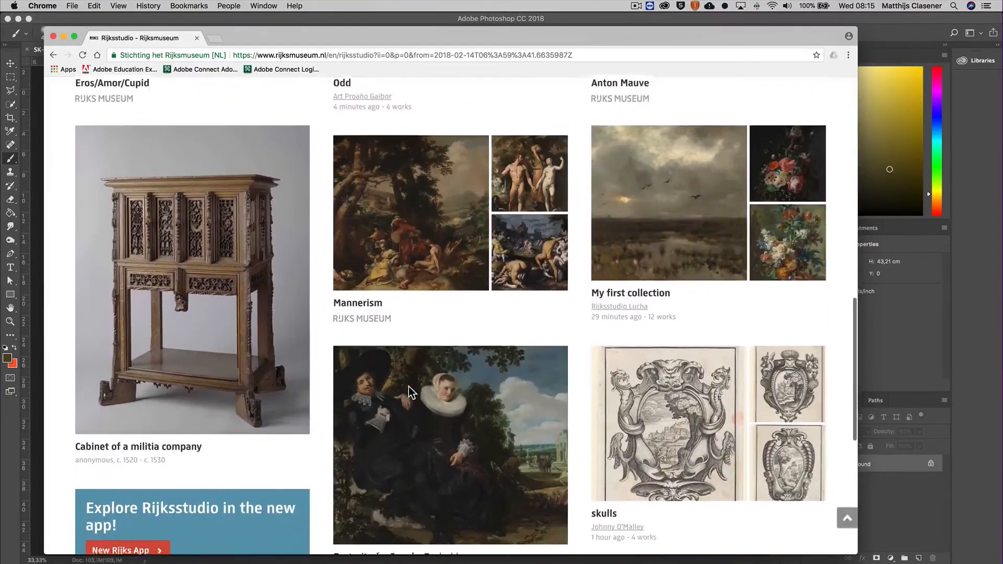
pyautogui.scroll(-3)
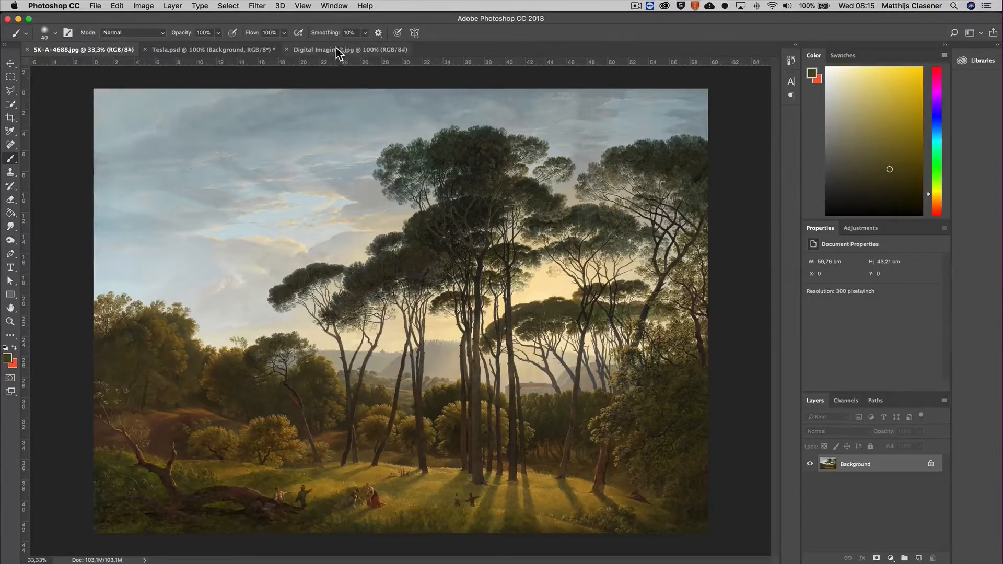
pyautogui.click(351, 49)
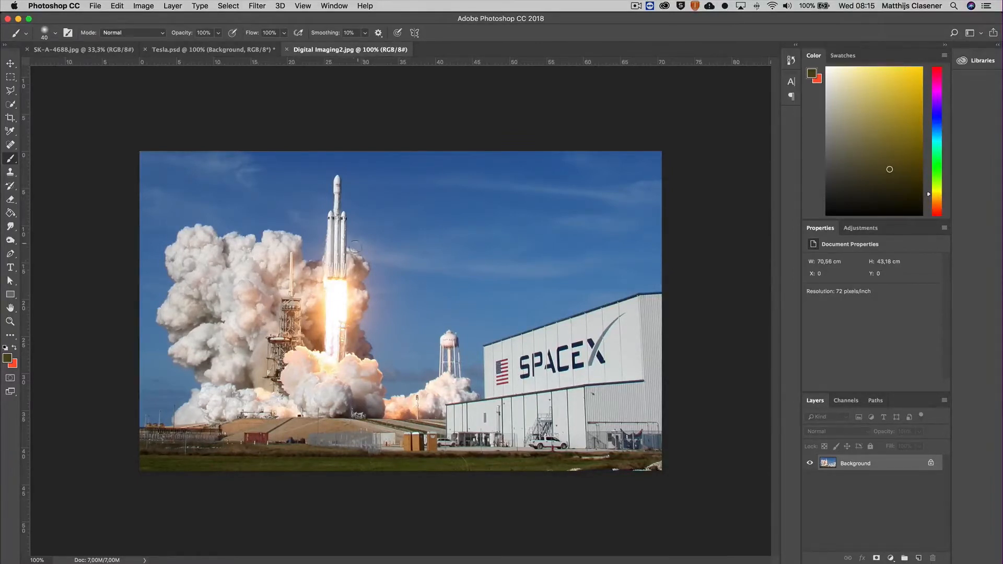
pyautogui.click(76, 49)
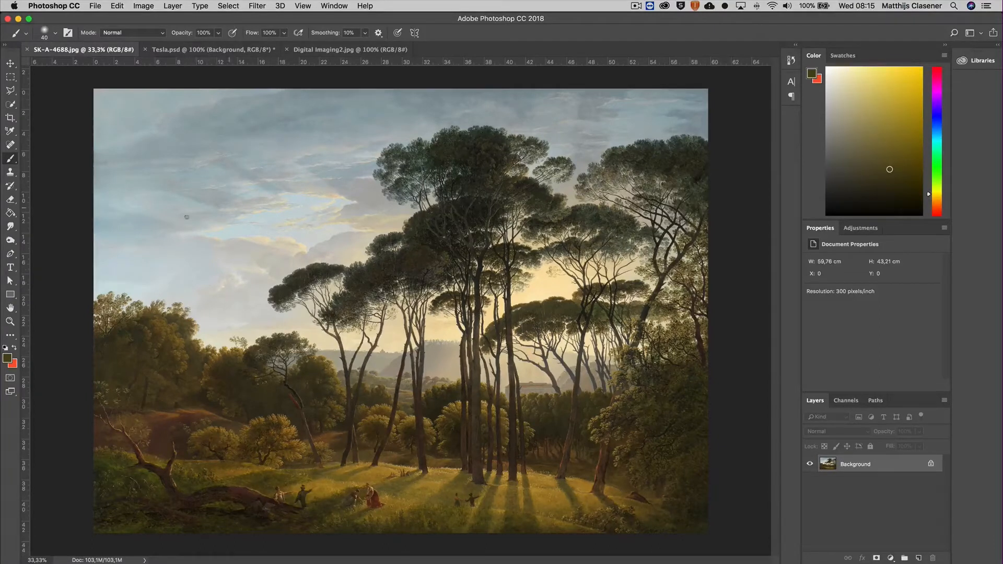
pyautogui.moveTo(249, 300)
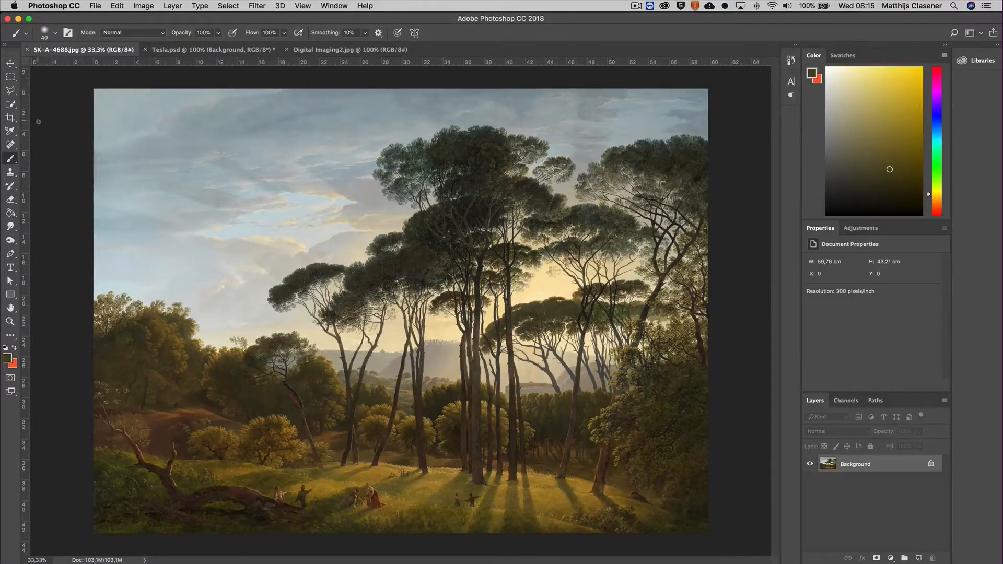
pyautogui.moveTo(11, 106)
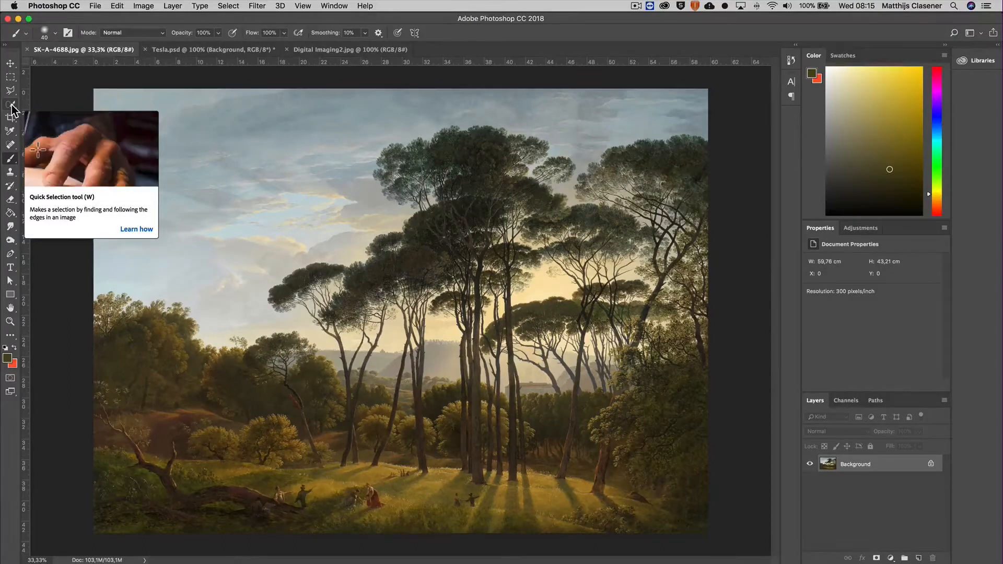
pyautogui.moveTo(11, 132)
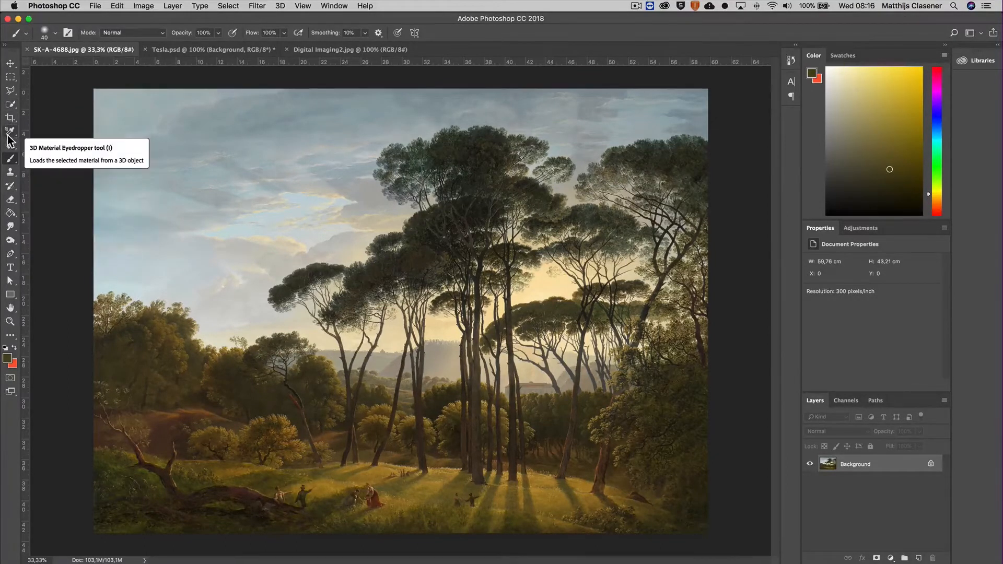
pyautogui.moveTo(11, 105)
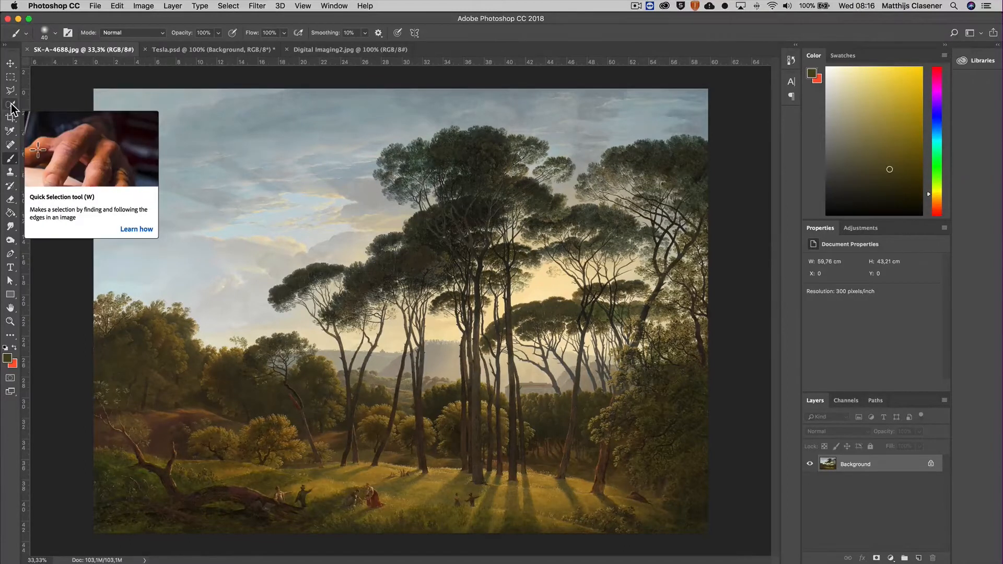
# Select the open sky left of the tall trees with the Quick Selection tool
pyautogui.click(11, 107)
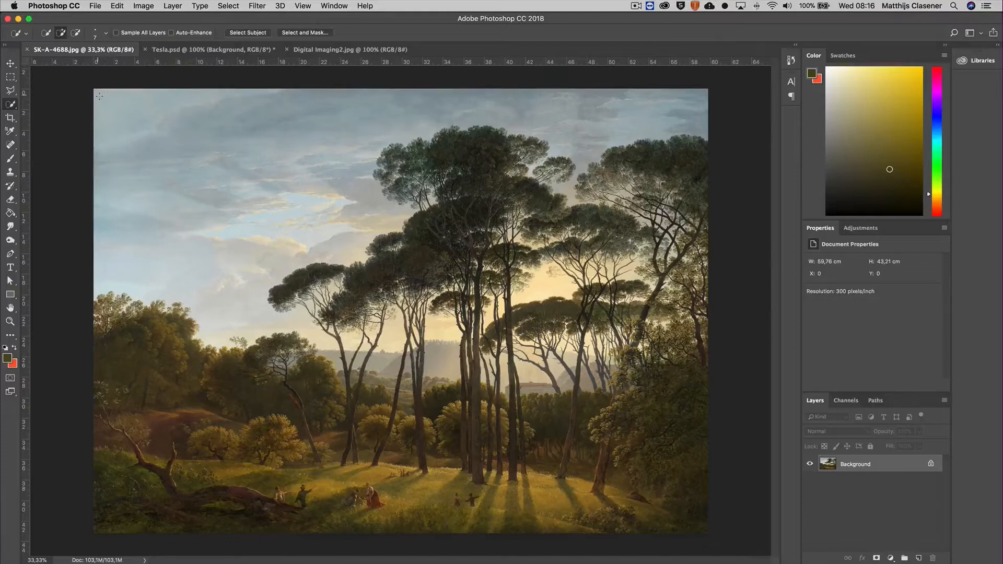
pyautogui.moveTo(97, 93); pyautogui.dragTo(144, 141)
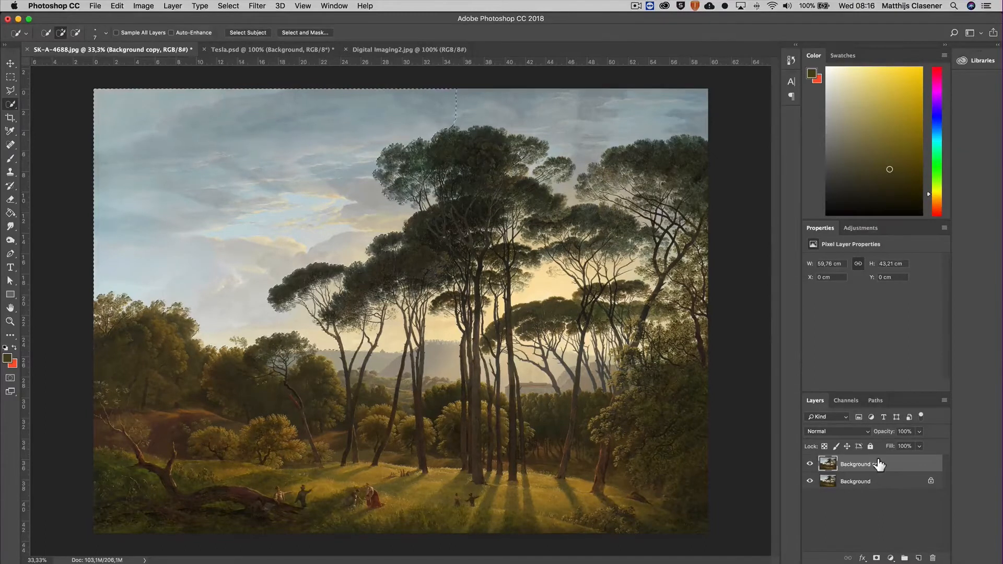
# Mask the Background copy to the selected sky and hide the original Background to check it
pyautogui.click(856, 464)
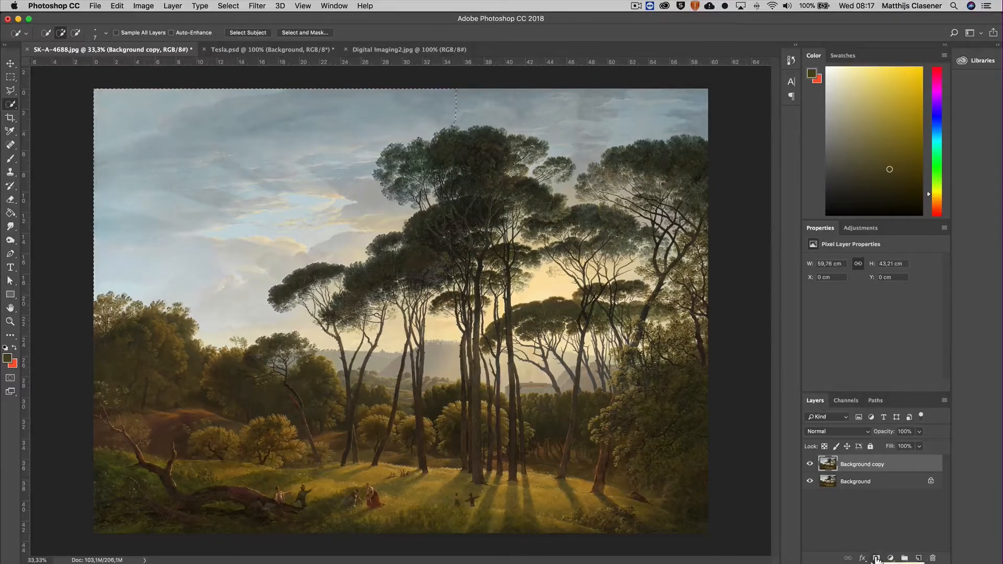
pyautogui.click(876, 558)
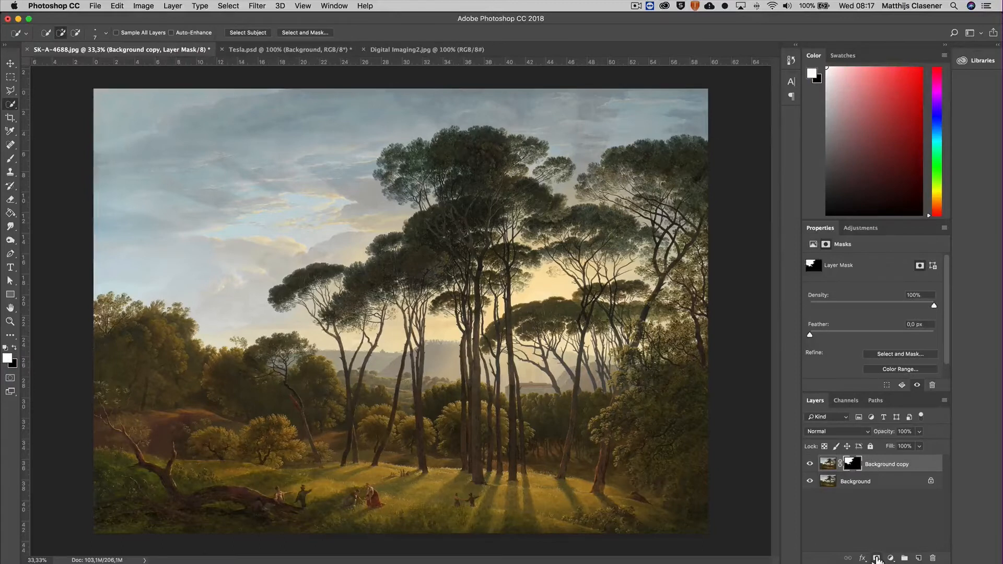
pyautogui.click(810, 481)
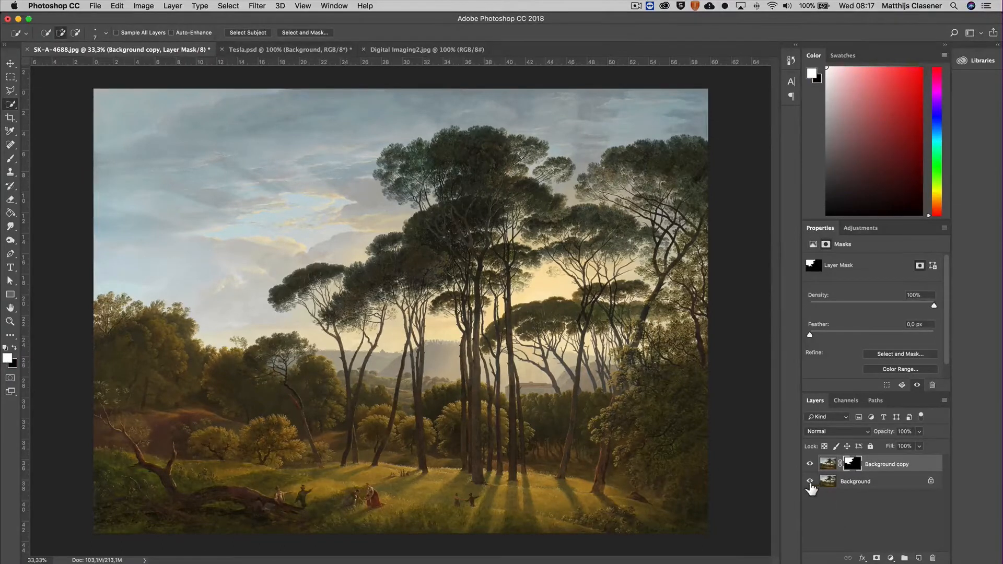
pyautogui.click(809, 481)
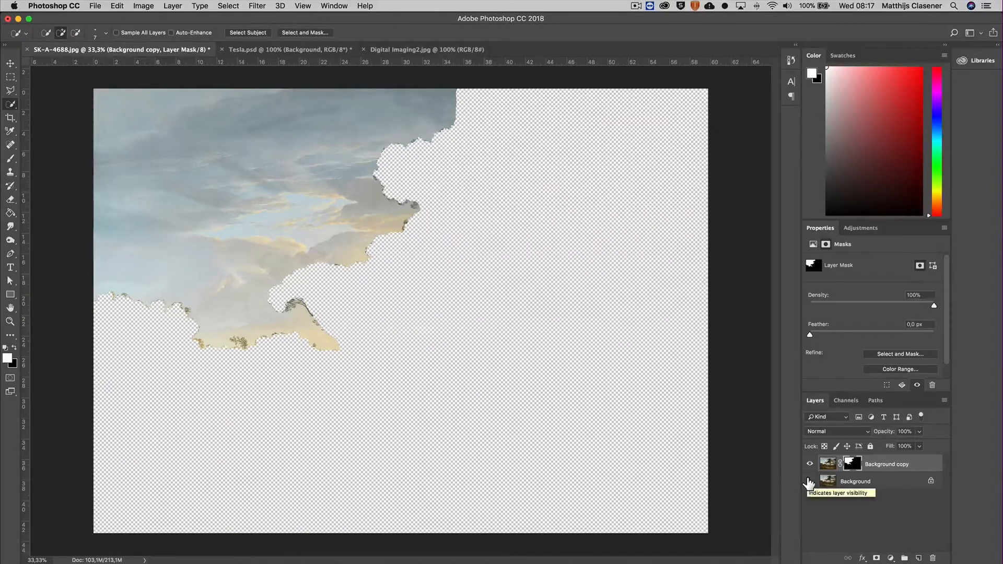
pyautogui.click(808, 481)
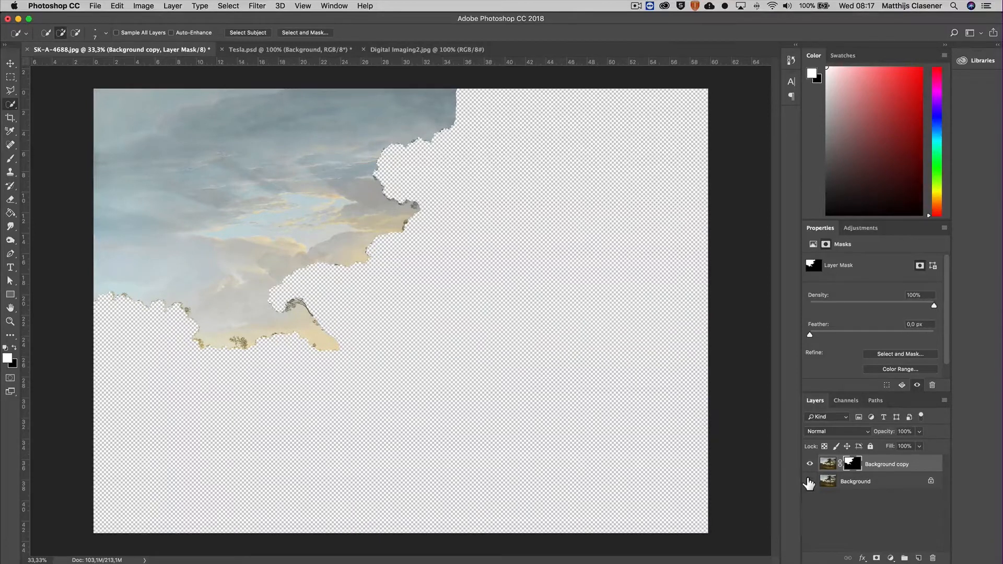
pyautogui.click(809, 481)
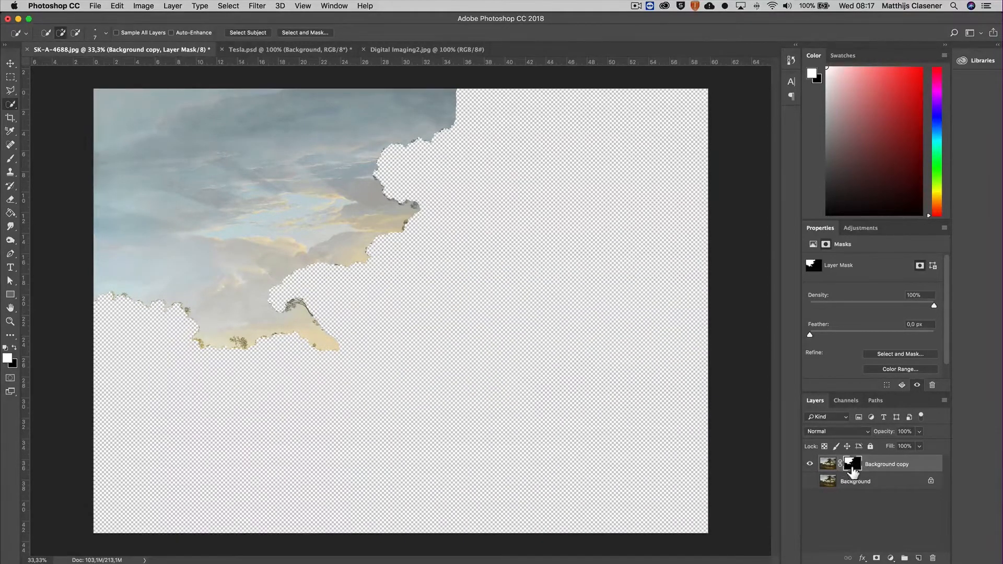
# Invert the copy's mask to keep trees and land, and show the Background layer again
pyautogui.click(853, 464)
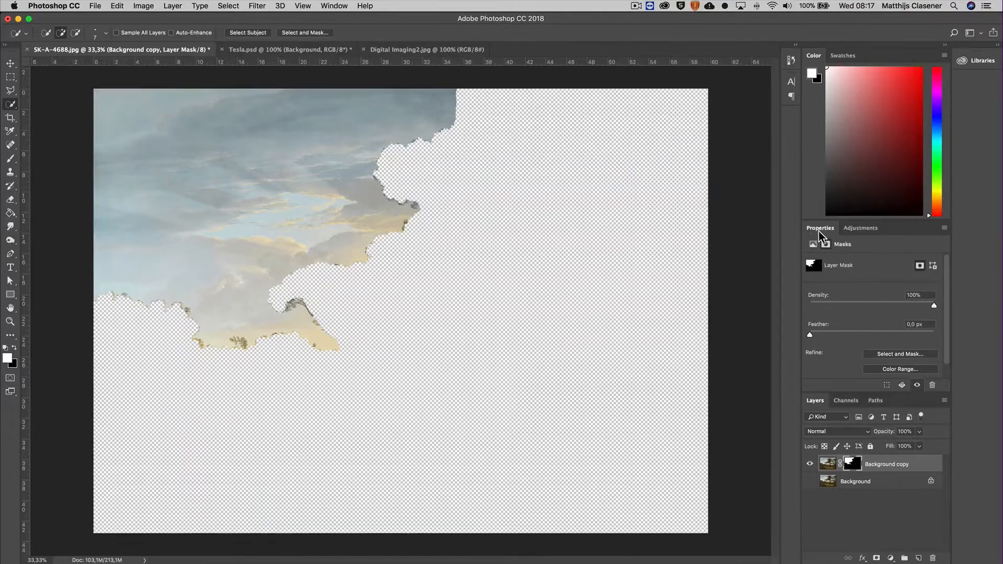
pyautogui.moveTo(947, 344)
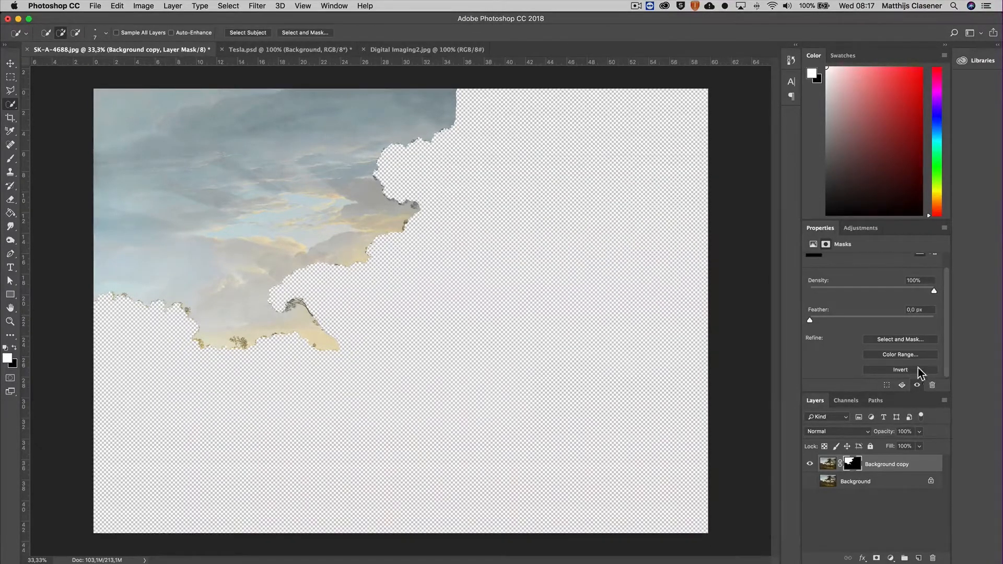
pyautogui.click(899, 368)
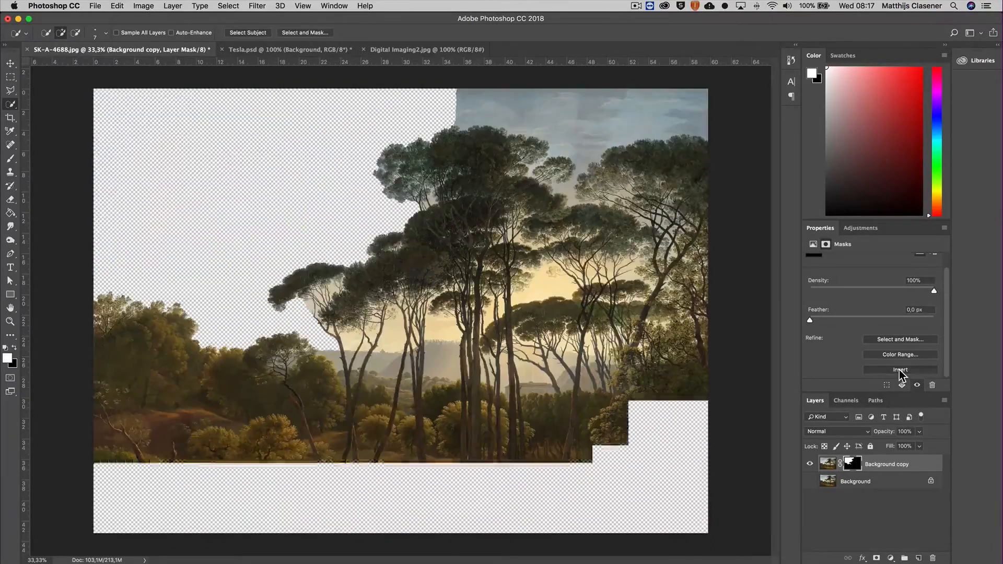
pyautogui.click(899, 368)
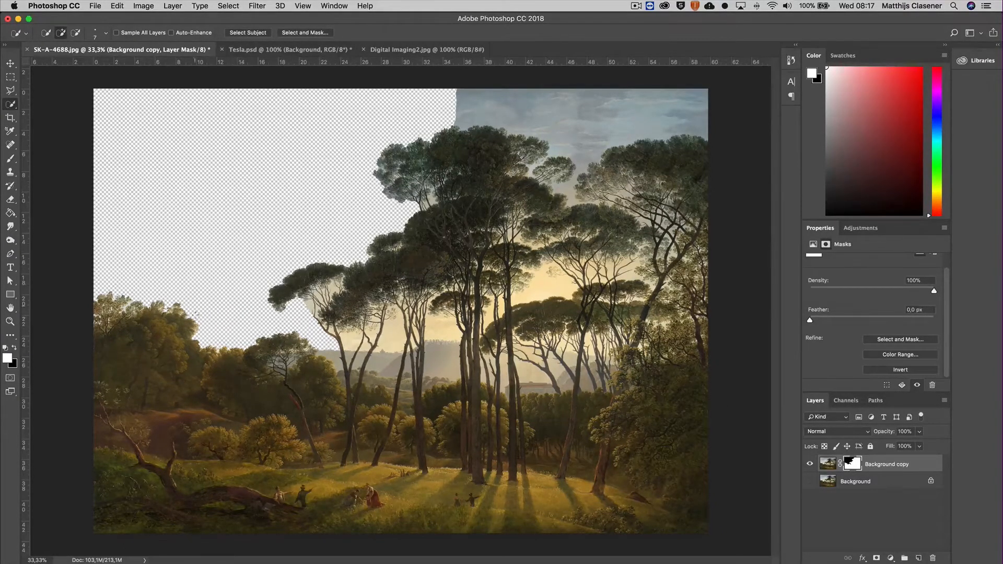
pyautogui.moveTo(803, 479)
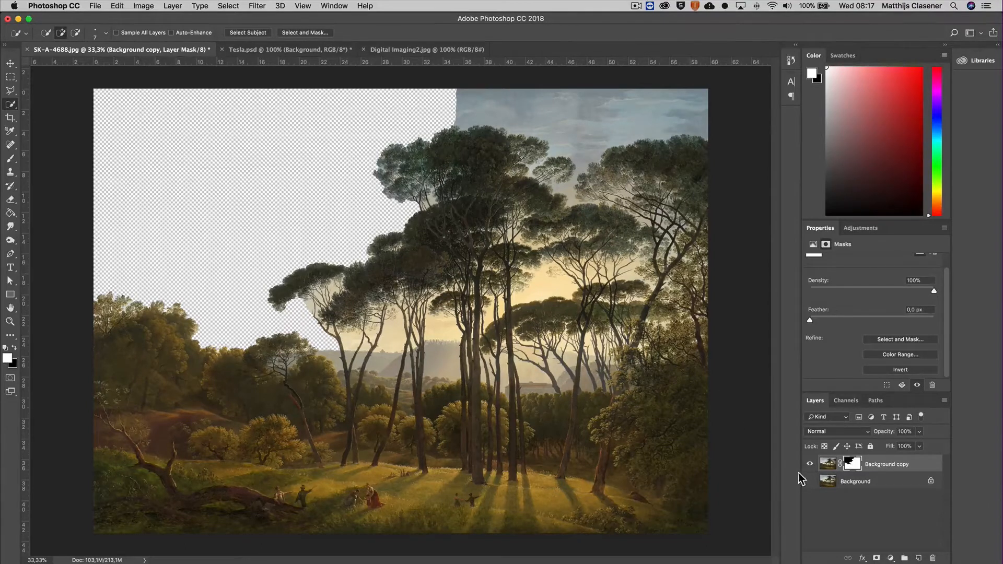
pyautogui.click(809, 481)
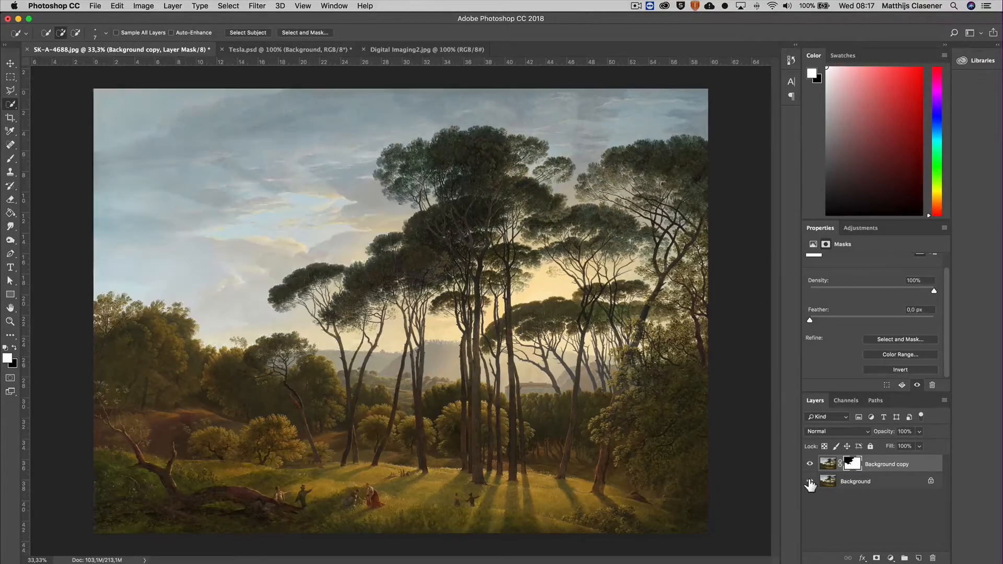
pyautogui.click(810, 481)
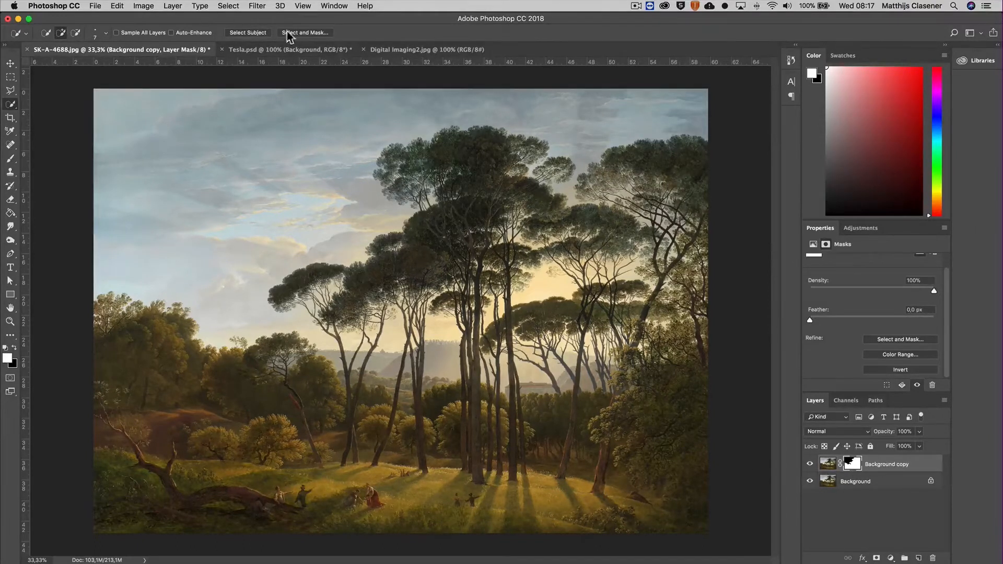
# In Digital Imaging2, mask out the blue sky so the rocket, smoke and SpaceX hangar remain
pyautogui.click(425, 49)
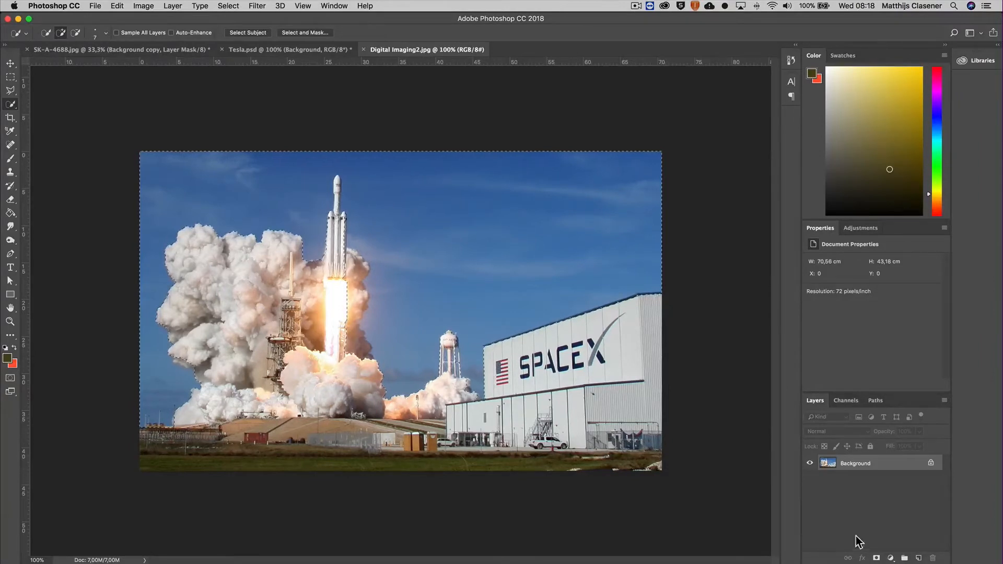
pyautogui.click(877, 558)
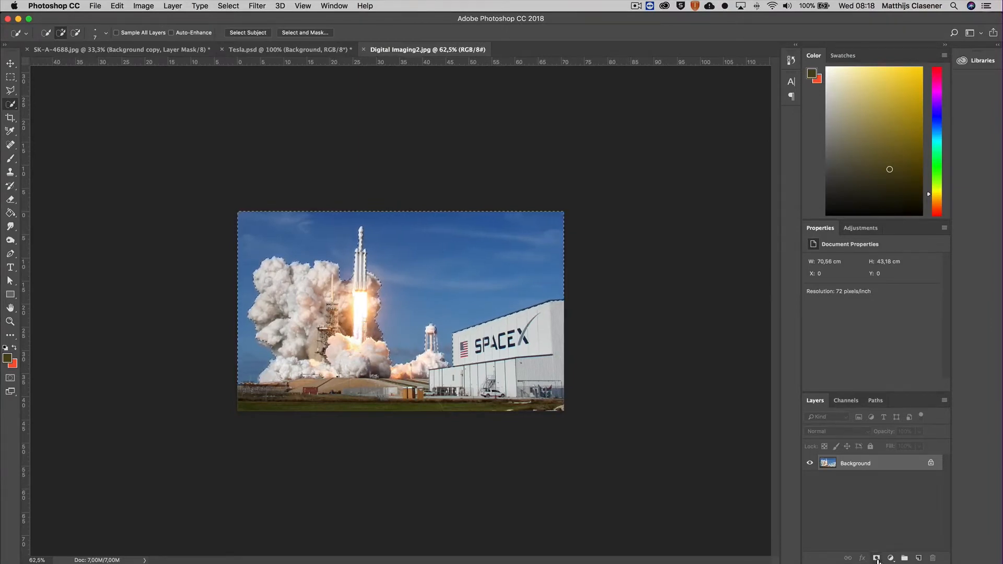
pyautogui.click(877, 558)
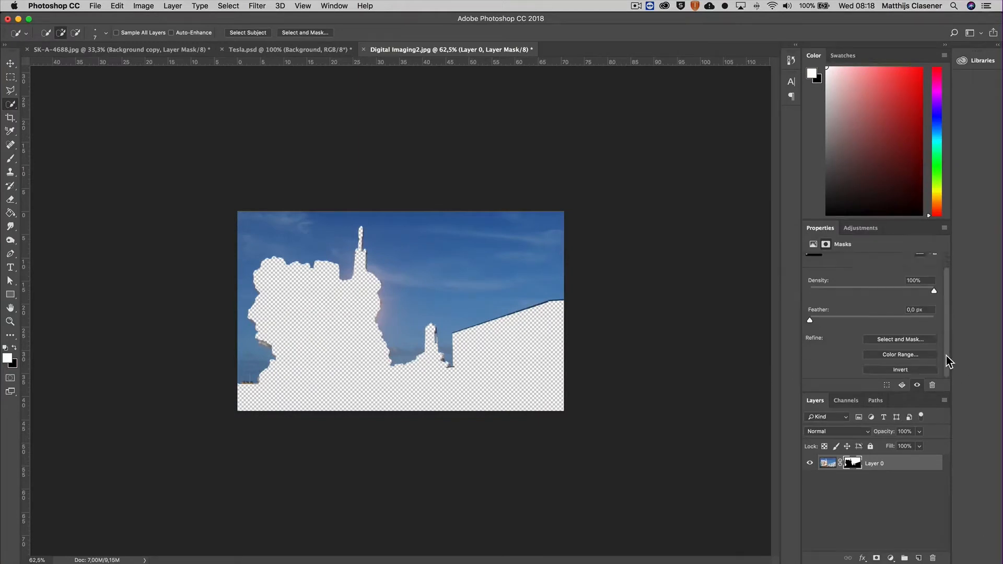
pyautogui.click(899, 369)
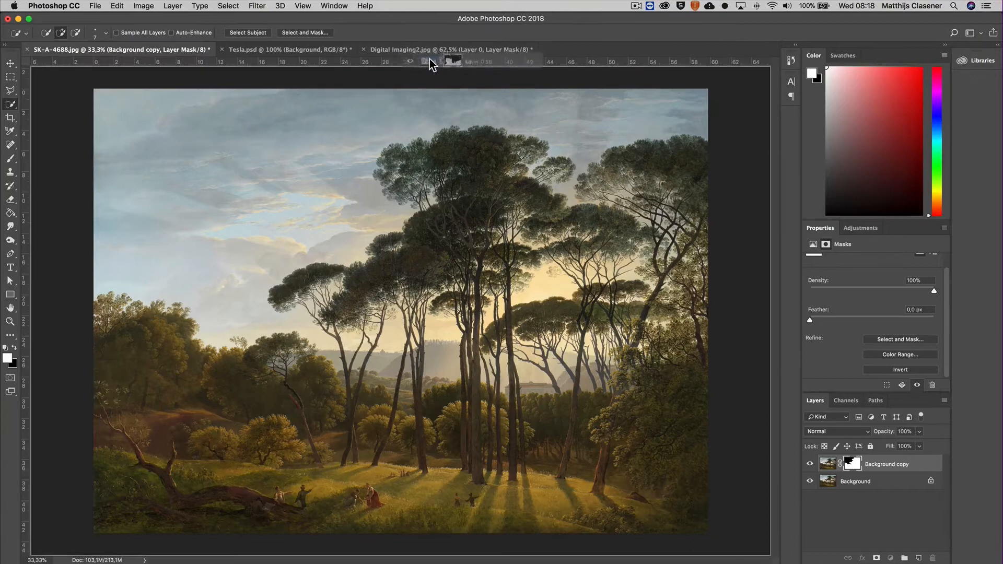
pyautogui.click(449, 49)
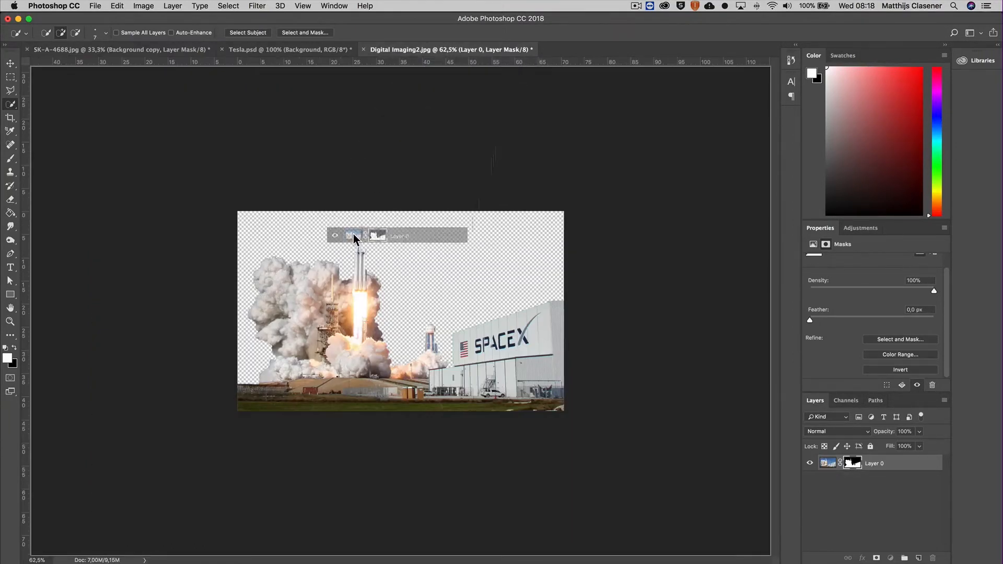
# Drop the rocket layer into SK-A-4688, move it left and enlarge it with Free Transform
pyautogui.click(58, 49)
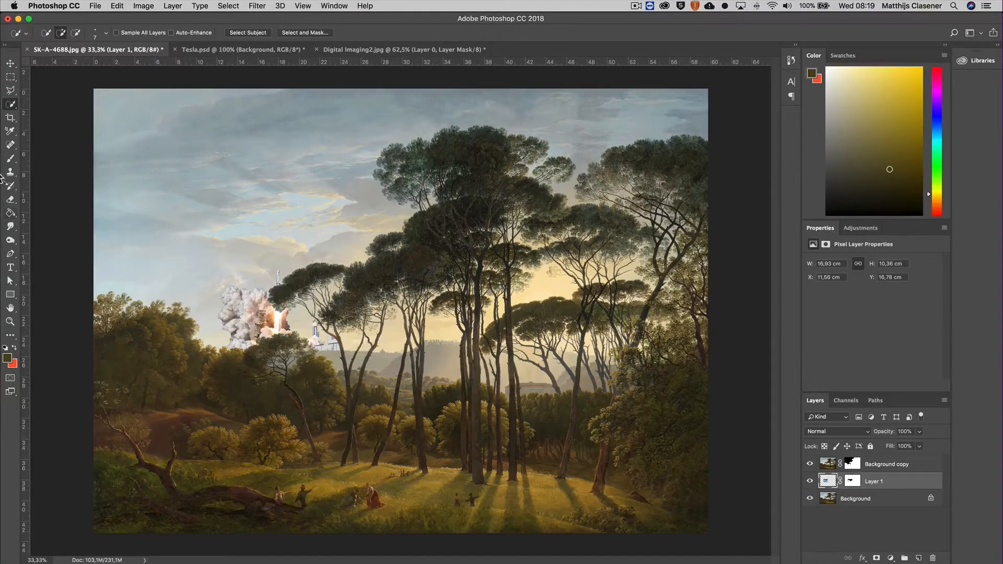
pyautogui.click(10, 63)
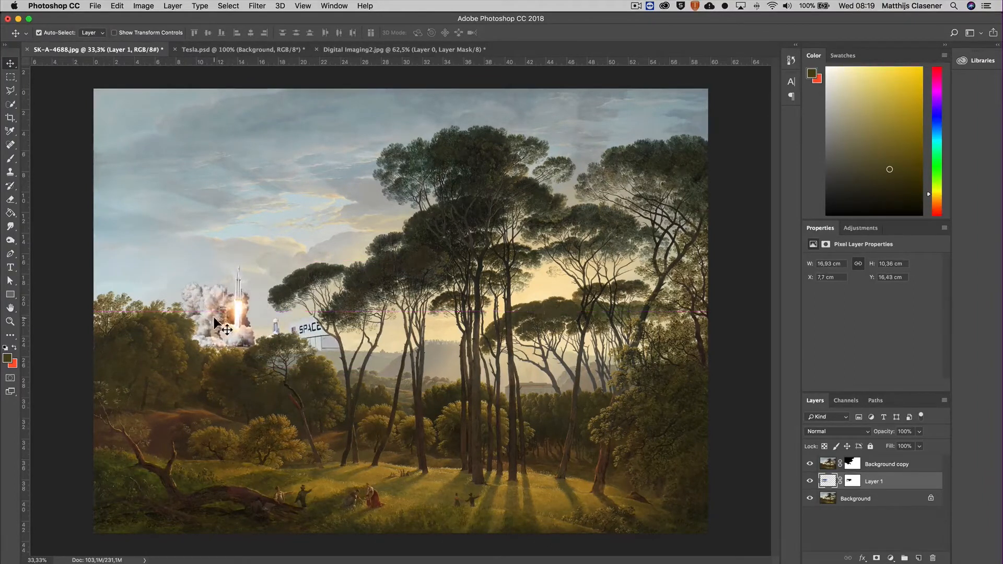
pyautogui.moveTo(143, 6)
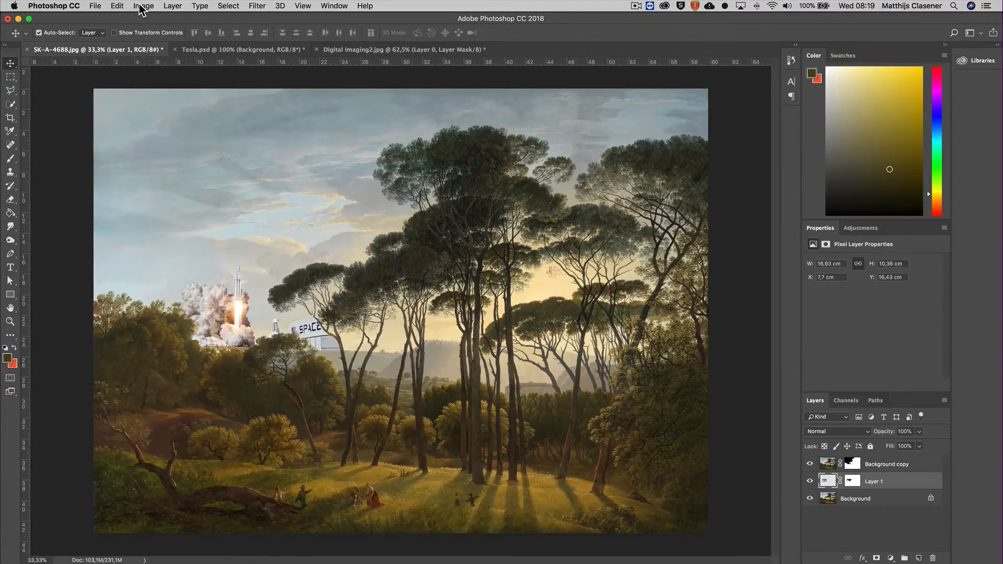
pyautogui.click(116, 6)
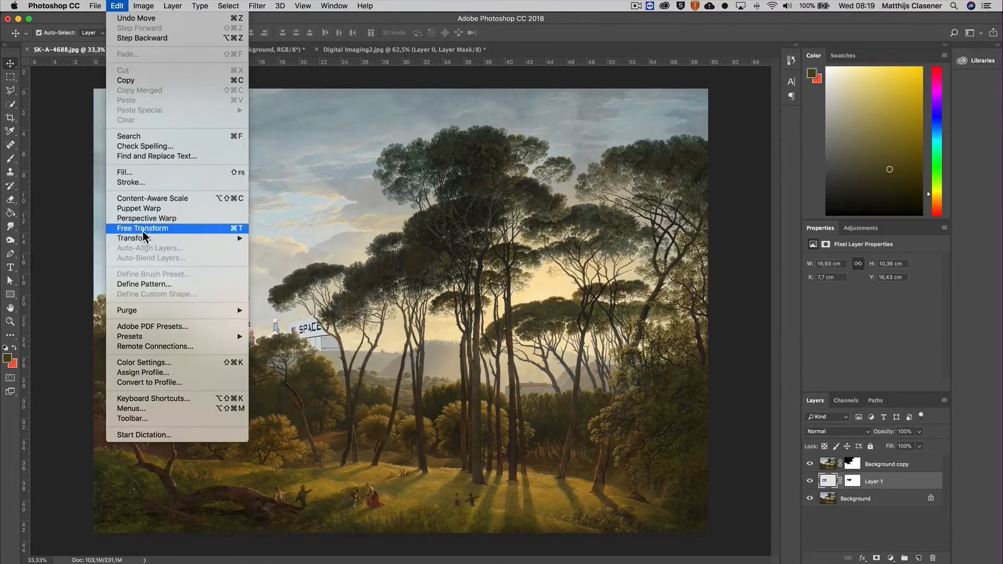
pyautogui.moveTo(184, 232)
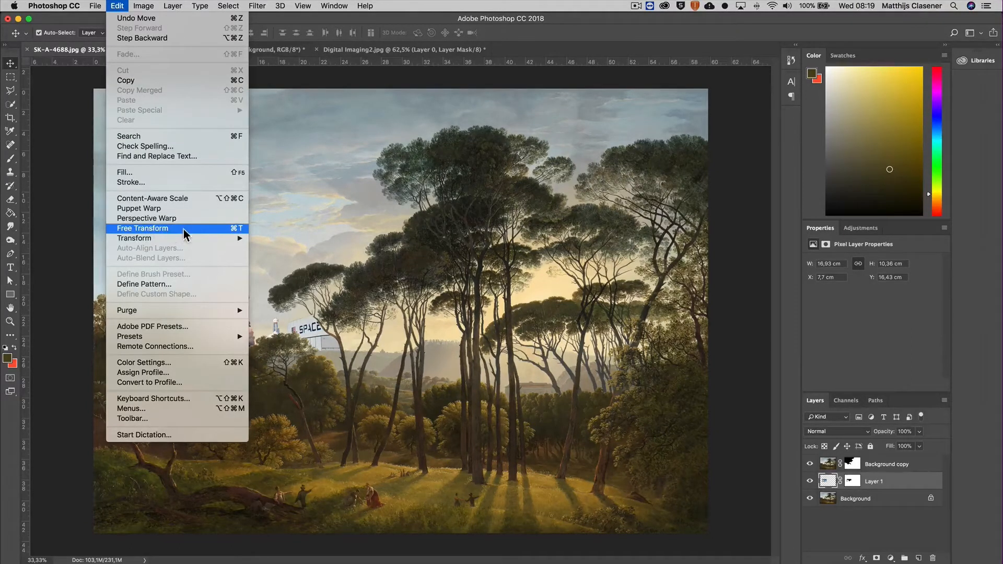
pyautogui.click(143, 228)
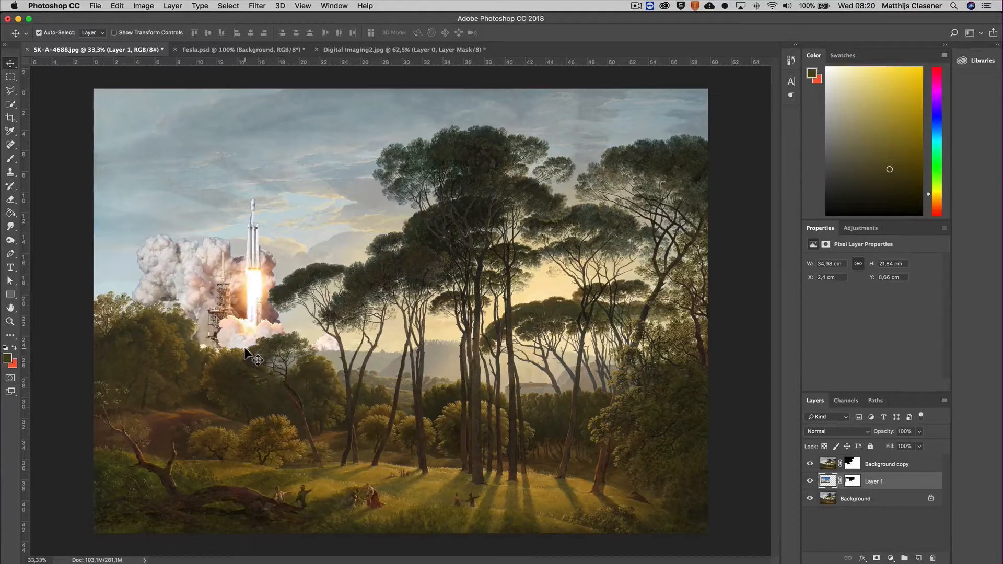
# Paint the Background copy mask around the treetops so foliage overlaps the rocket's smoke
pyautogui.click(808, 464)
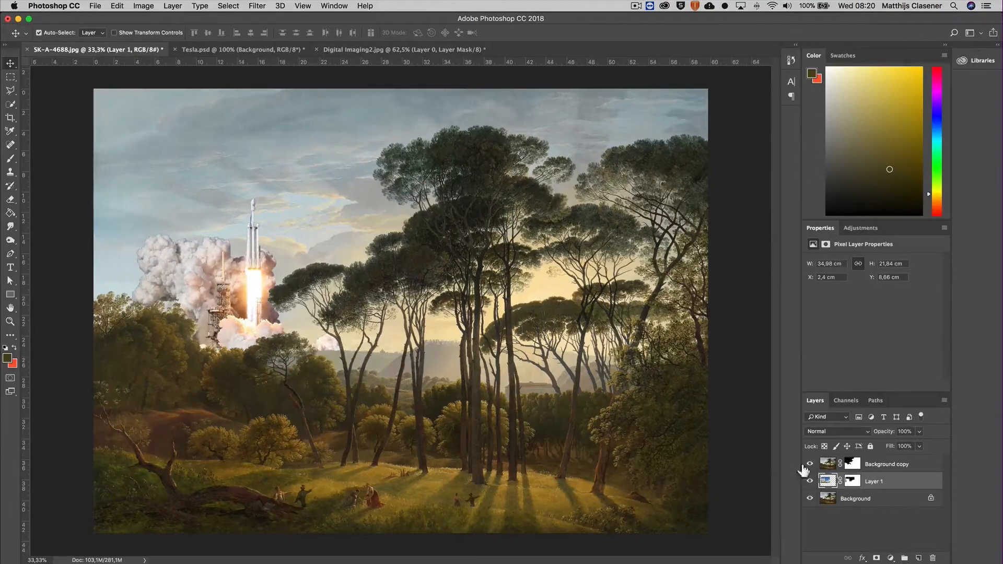
pyautogui.click(852, 464)
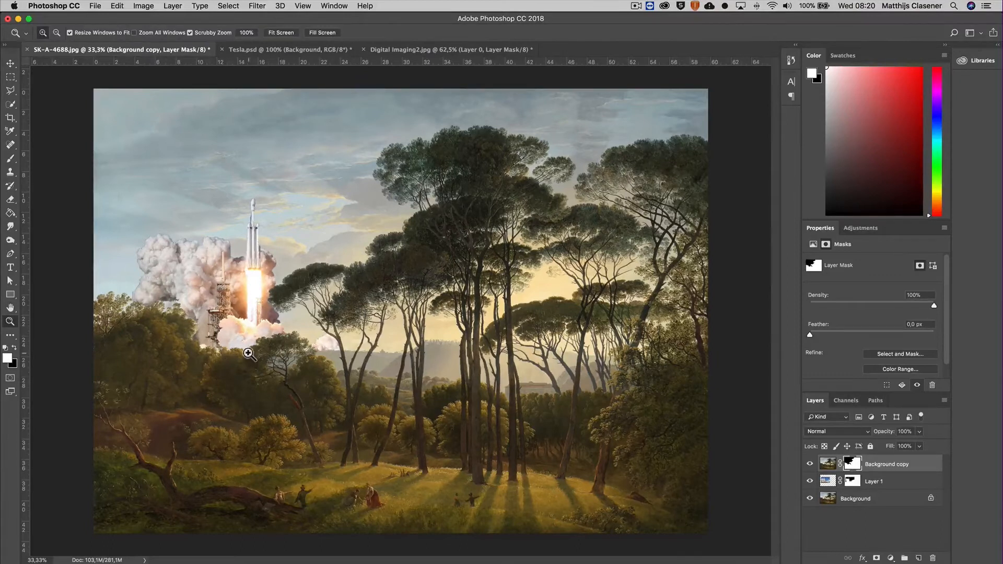
pyautogui.click(250, 354)
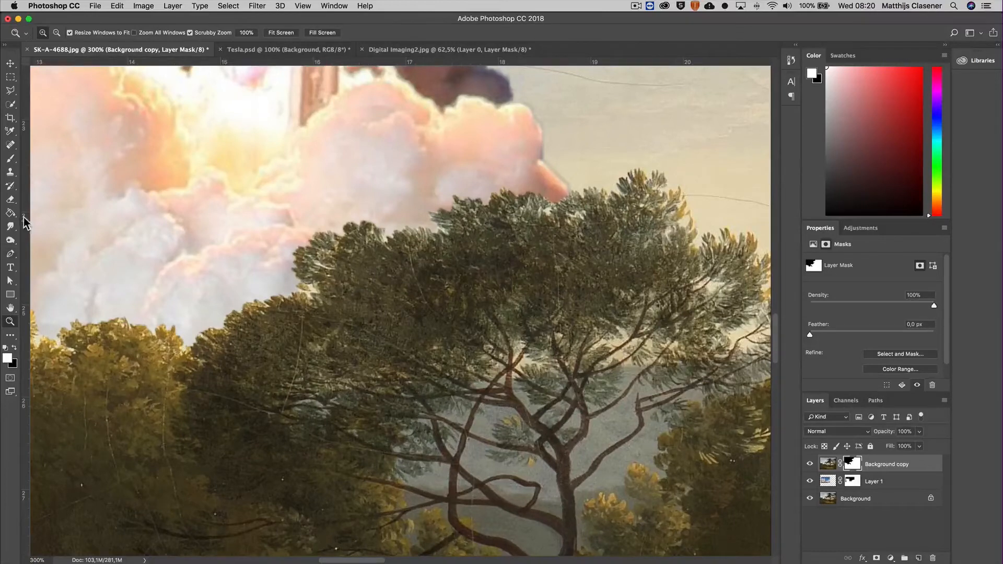
pyautogui.click(10, 160)
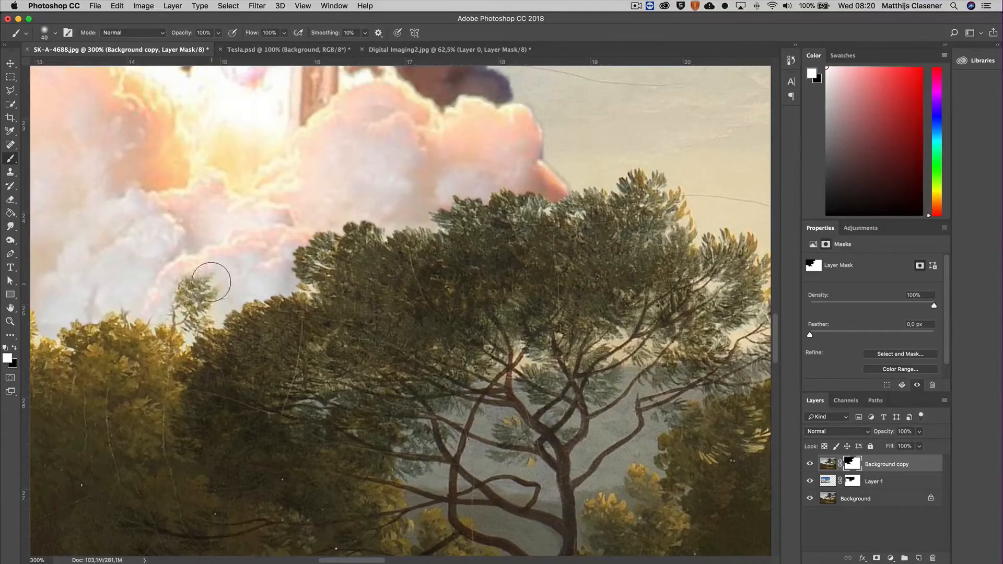
pyautogui.moveTo(172, 295)
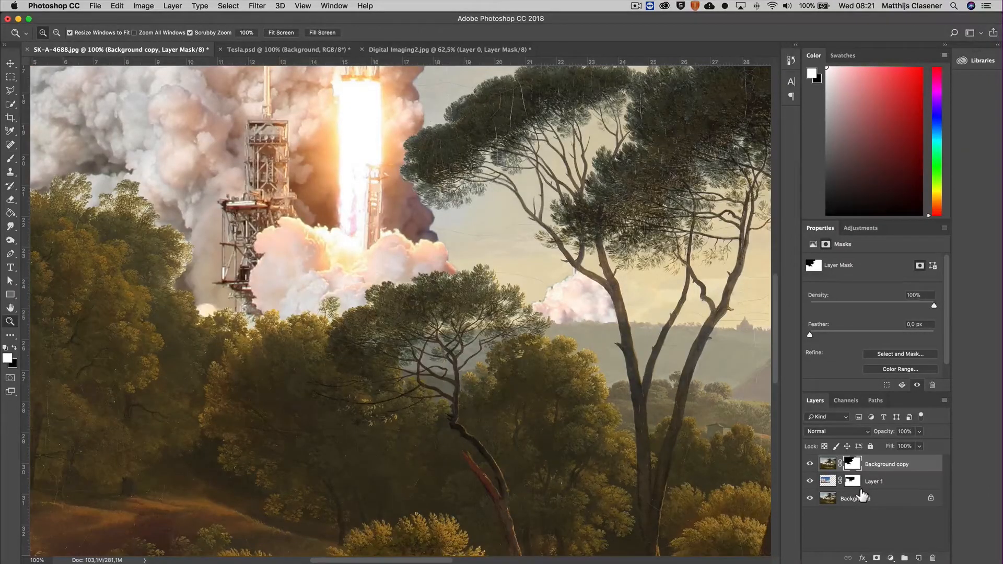
pyautogui.click(828, 464)
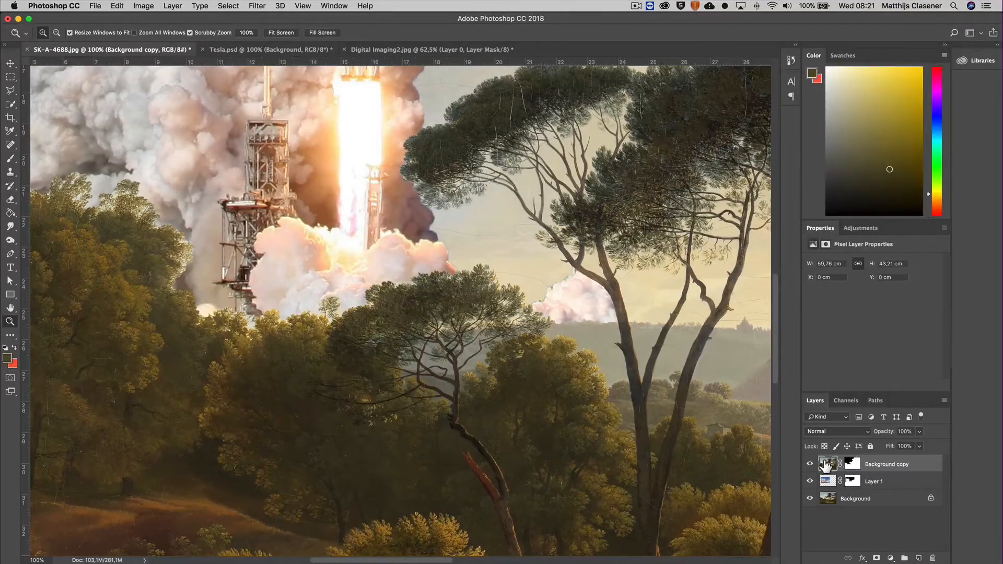
pyautogui.click(302, 6)
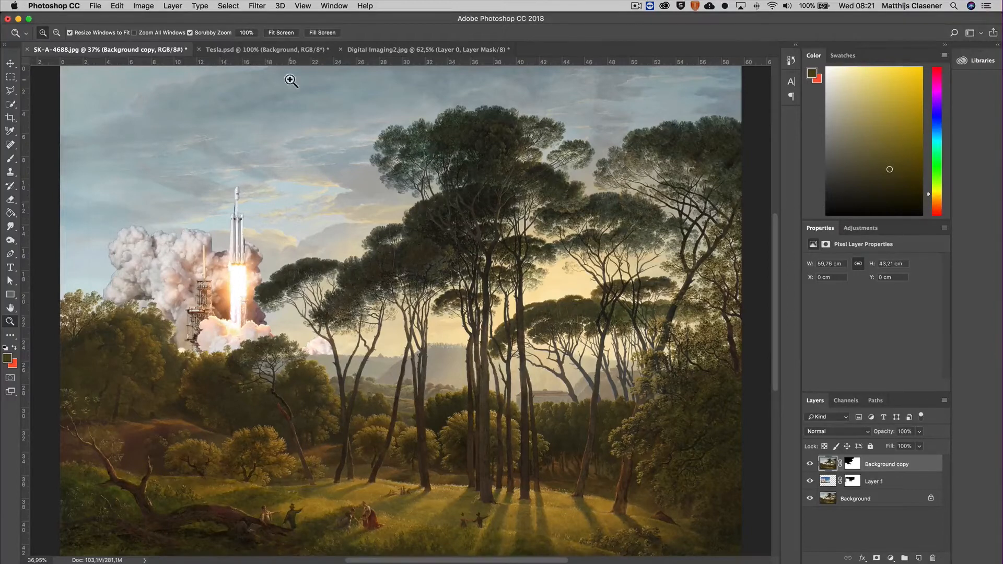
# In Tesla.psd, auto-select the car with Select Subject and mask away its background
pyautogui.click(268, 49)
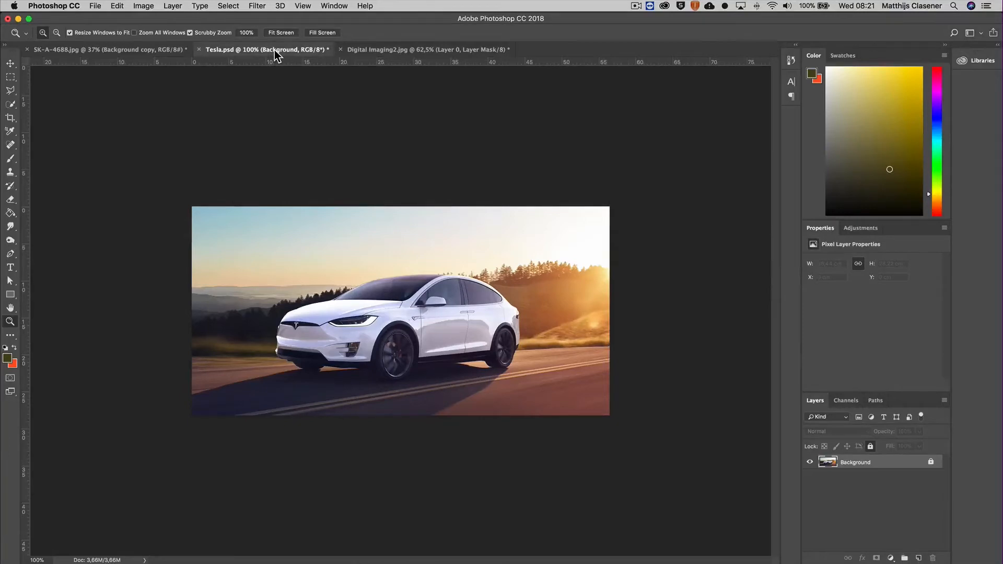
pyautogui.moveTo(44, 67)
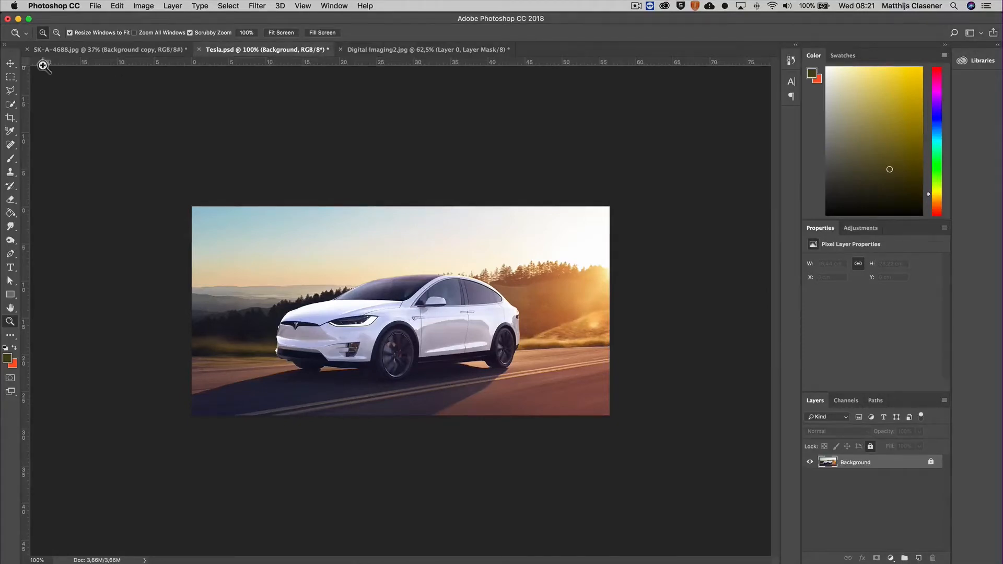
pyautogui.click(10, 92)
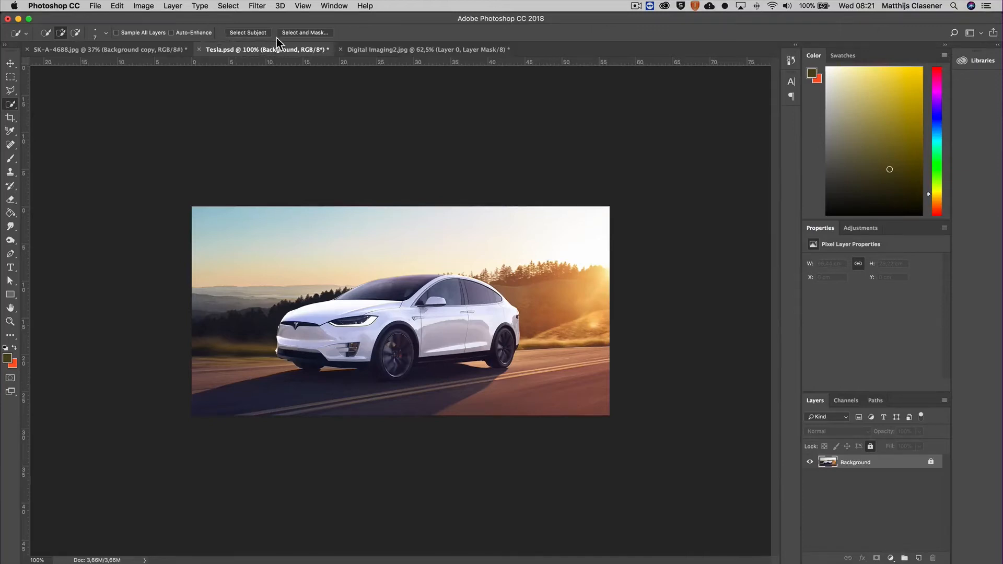
pyautogui.moveTo(246, 49)
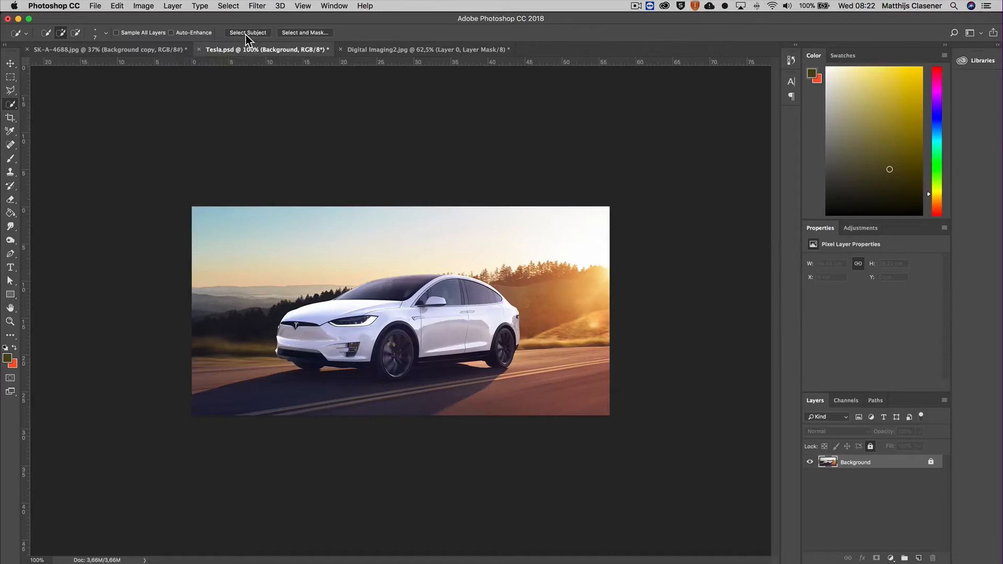
pyautogui.moveTo(248, 33)
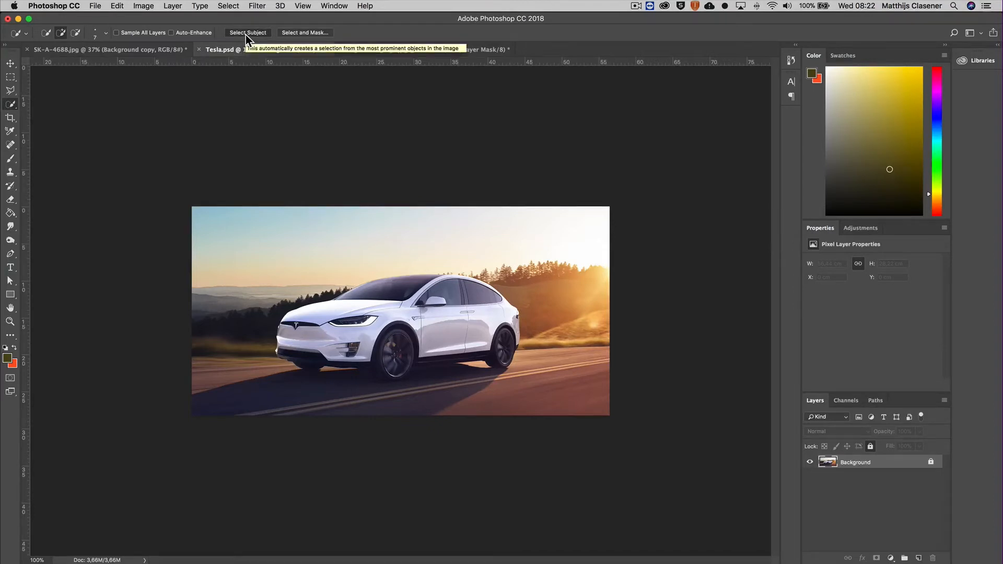
pyautogui.click(247, 32)
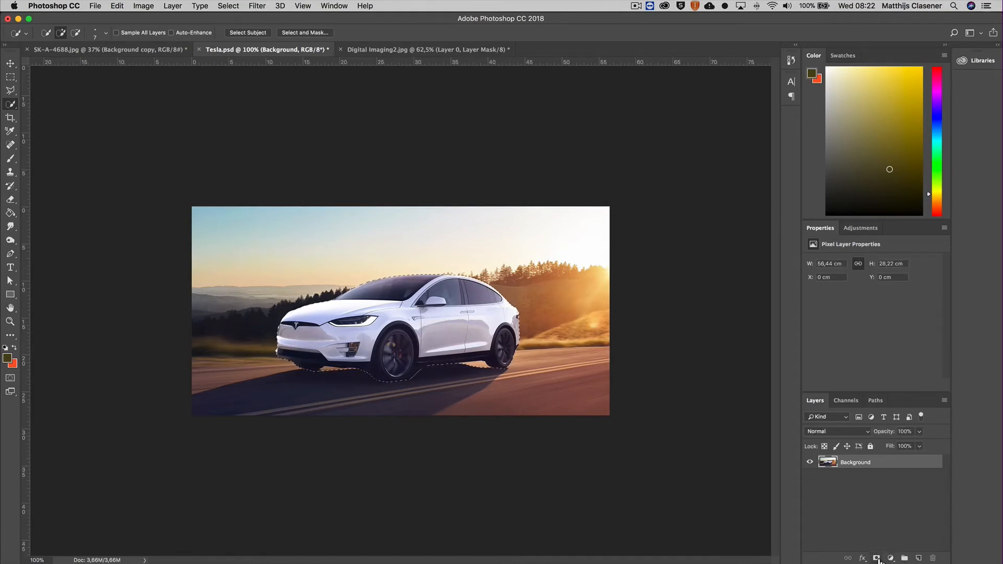
pyautogui.click(877, 558)
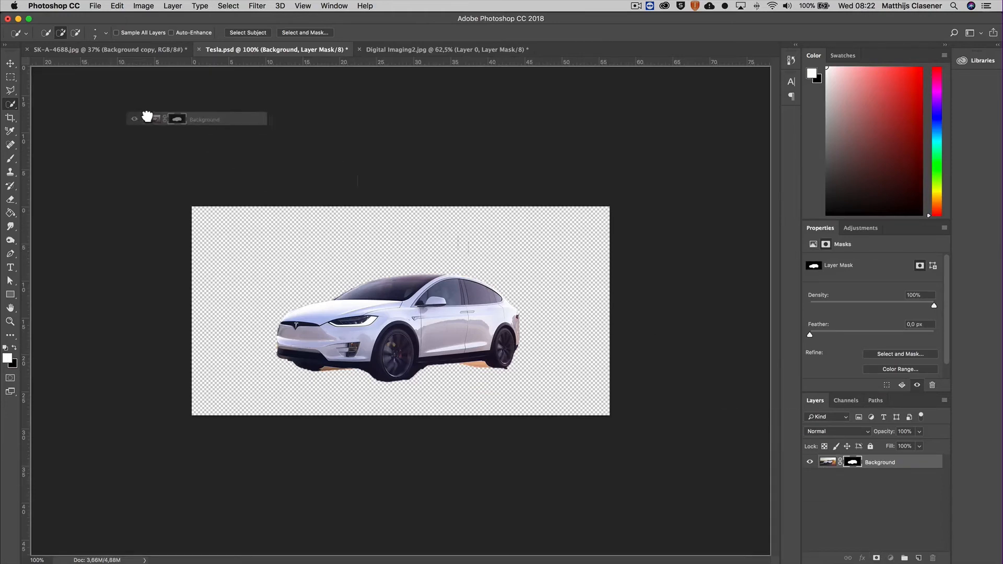
# Bring the cut-out Tesla into SK-A-4688 and shrink it onto the sunlit meadow beneath the trees
pyautogui.click(109, 50)
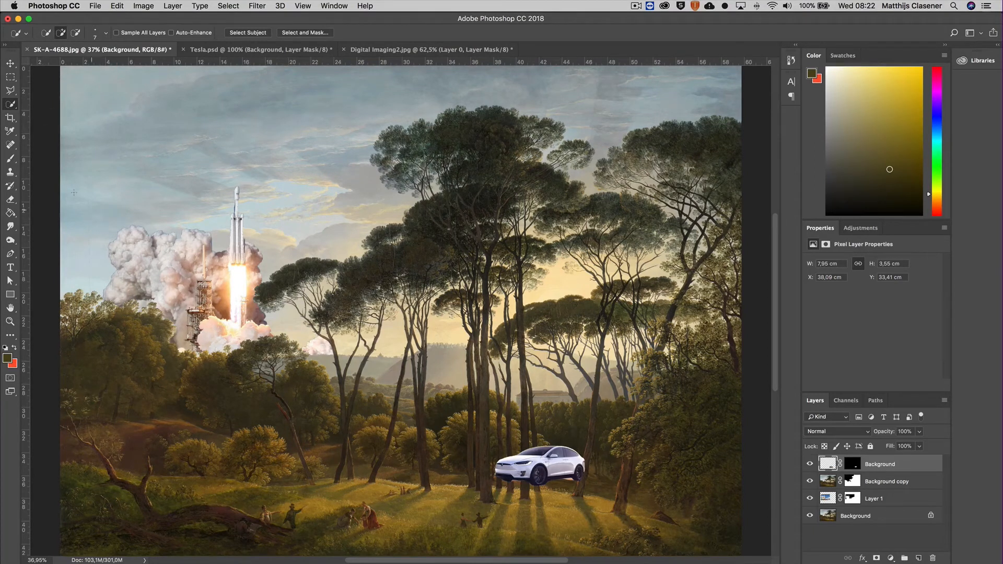
pyautogui.click(10, 64)
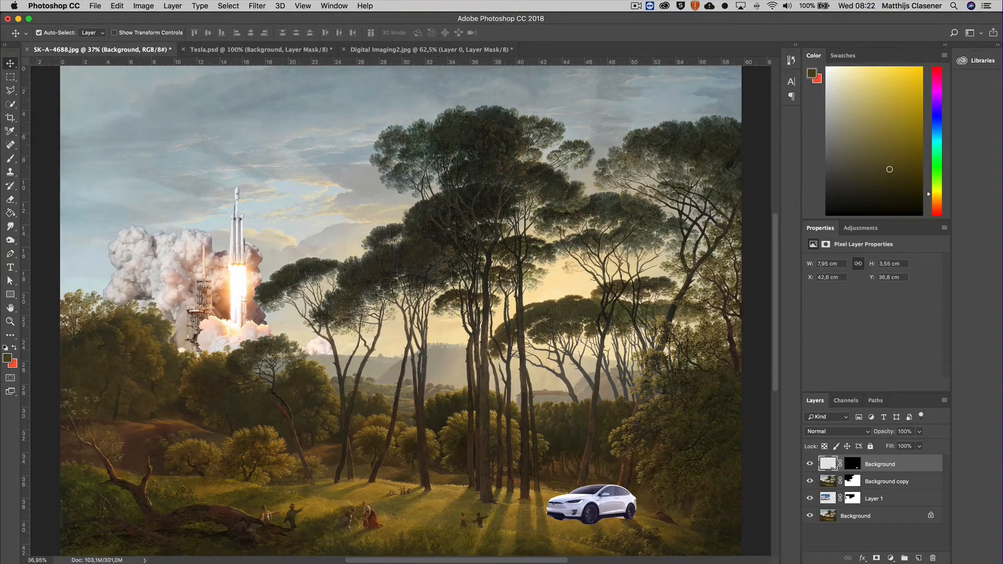
pyautogui.click(11, 322)
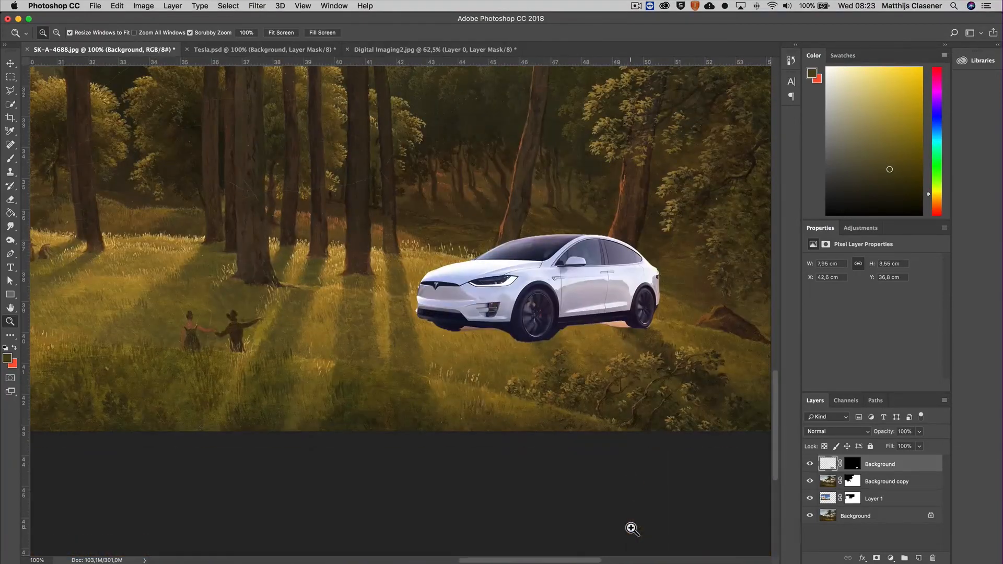
pyautogui.click(10, 63)
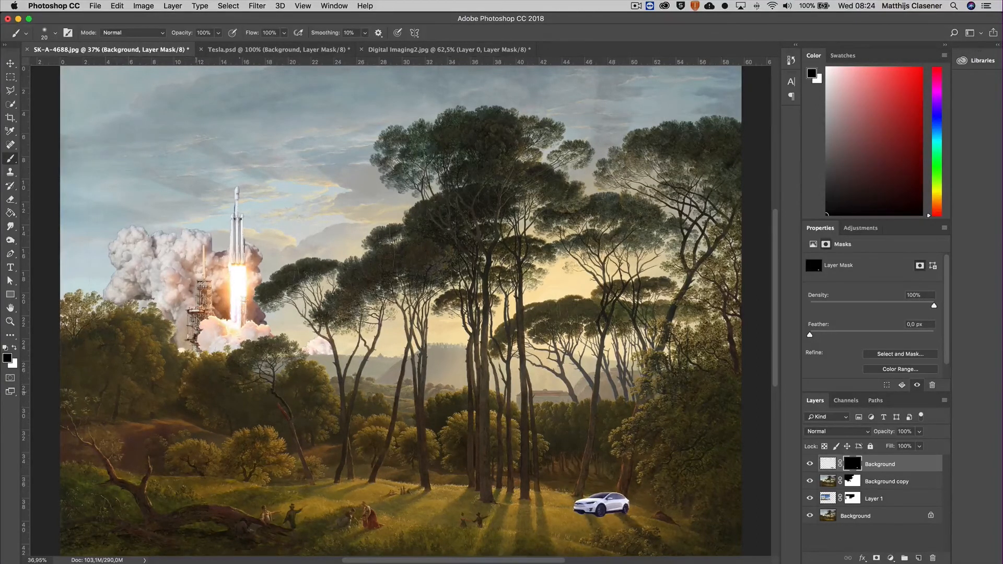
# Zoom in on the car and paint its mask black where the pine trunk crosses its rear
pyautogui.click(11, 321)
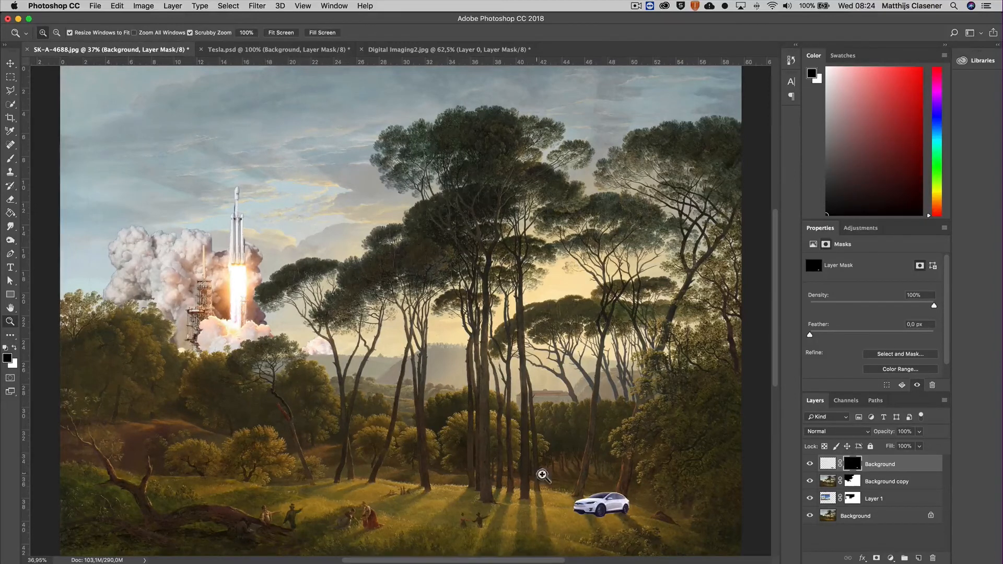
pyautogui.click(542, 475)
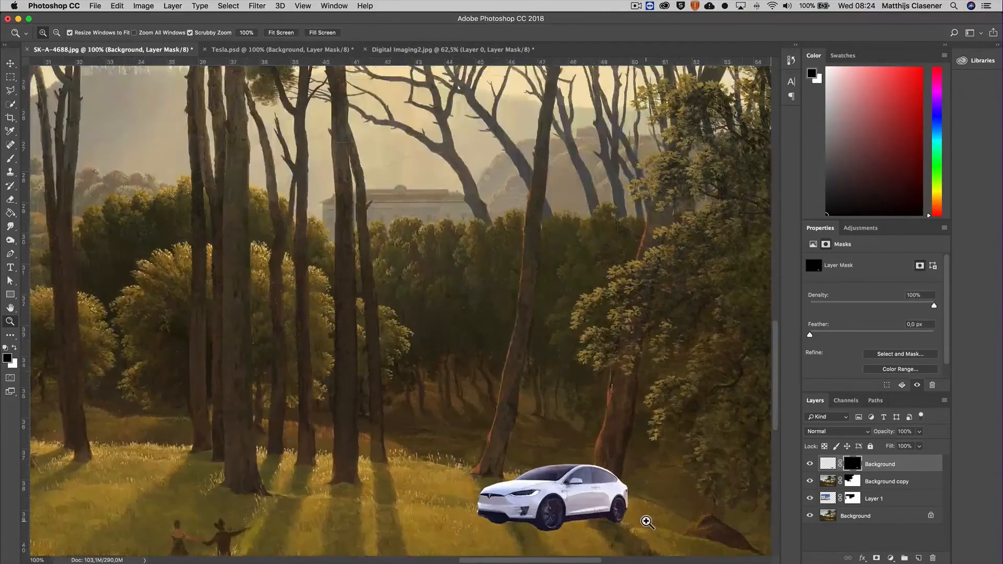
pyautogui.click(648, 522)
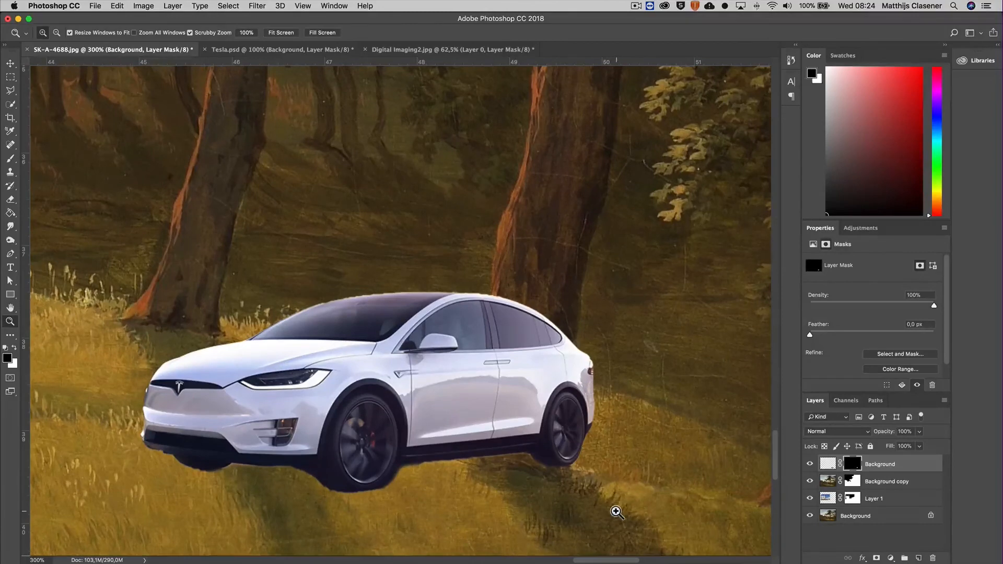
pyautogui.click(10, 64)
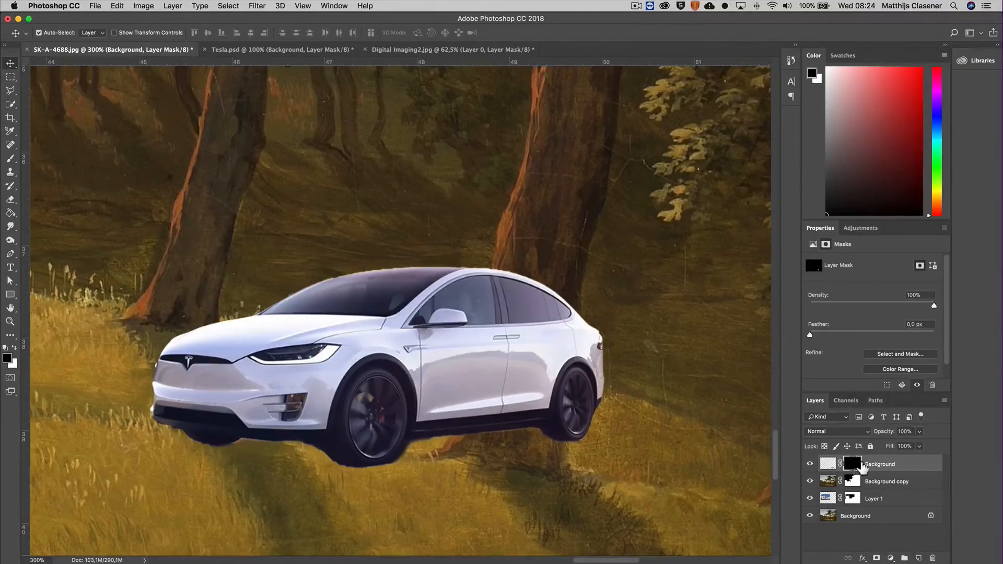
pyautogui.click(11, 160)
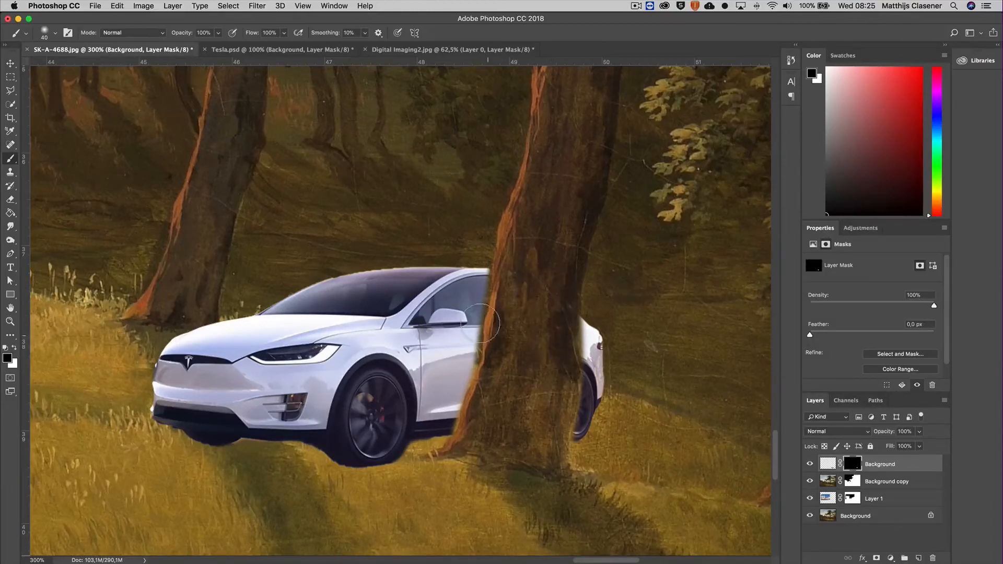
pyautogui.moveTo(473, 284)
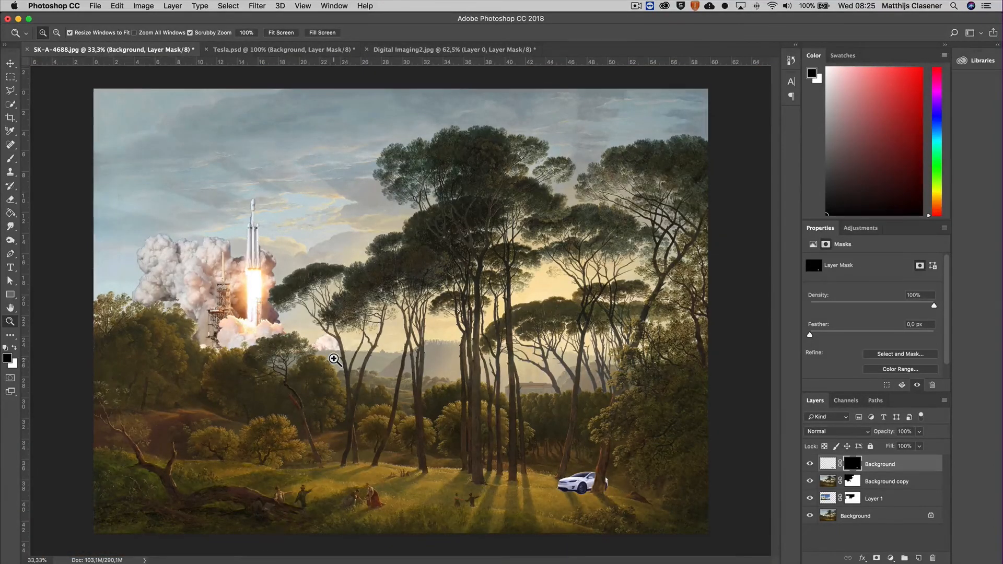
pyautogui.moveTo(684, 483)
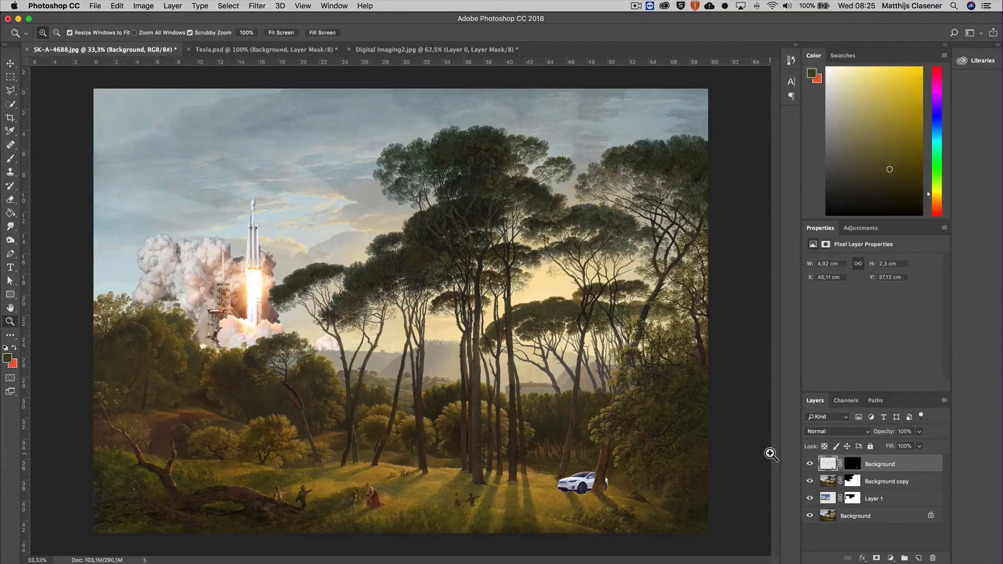
pyautogui.moveTo(132, 8)
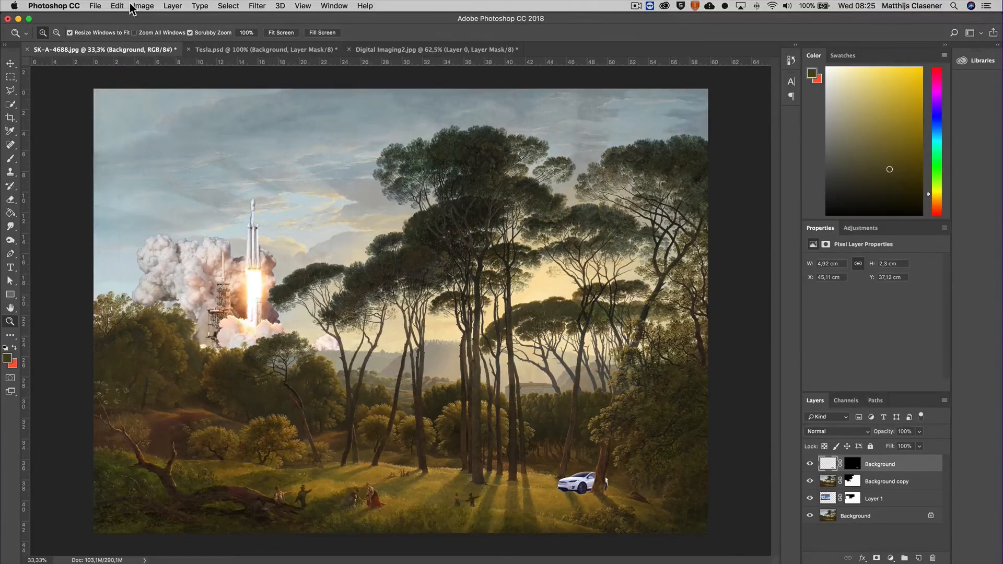
# In Image > Adjustments > Hue/Saturation, lower the layer's saturation to -15
pyautogui.click(143, 7)
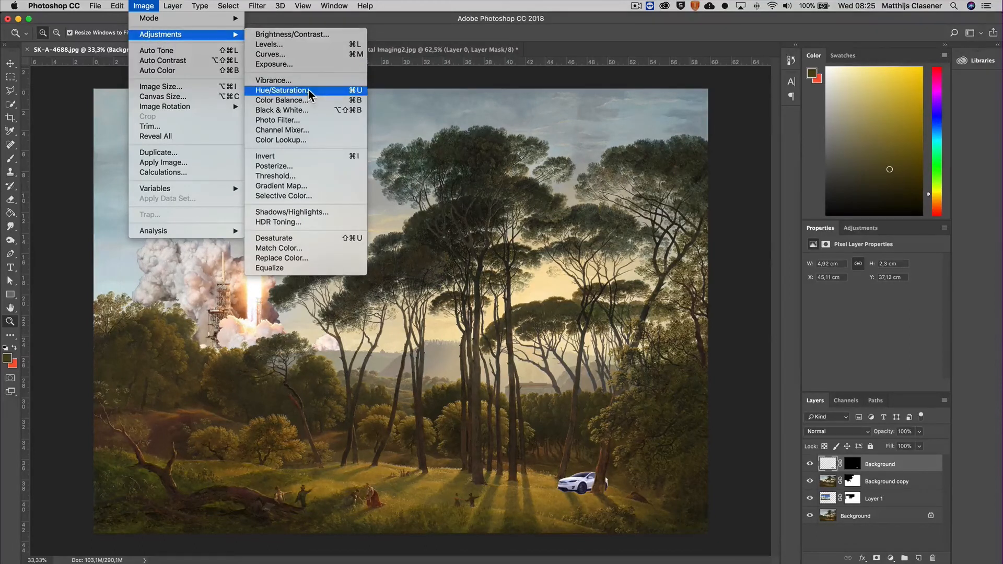
pyautogui.click(281, 90)
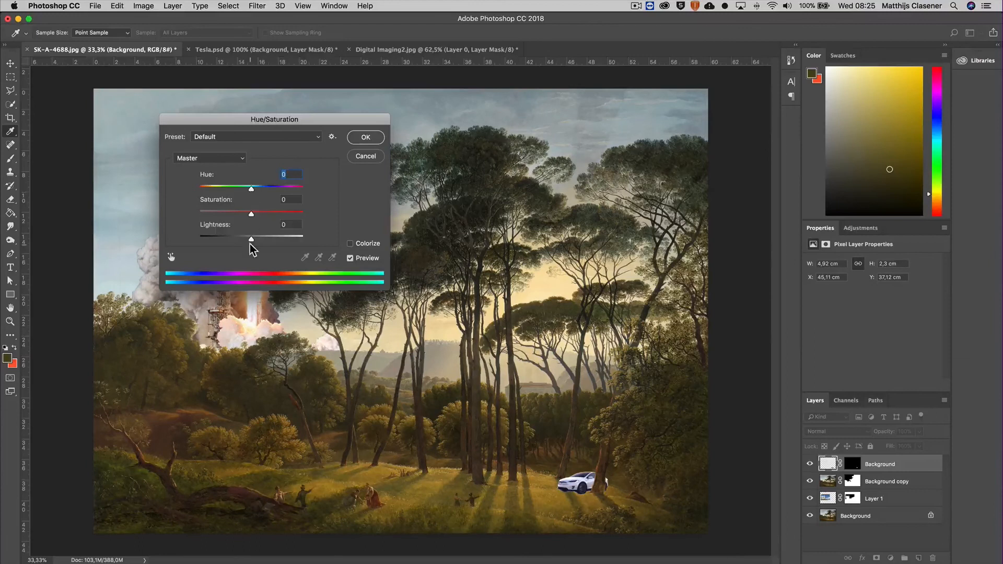
pyautogui.moveTo(251, 213); pyautogui.dragTo(241, 213)
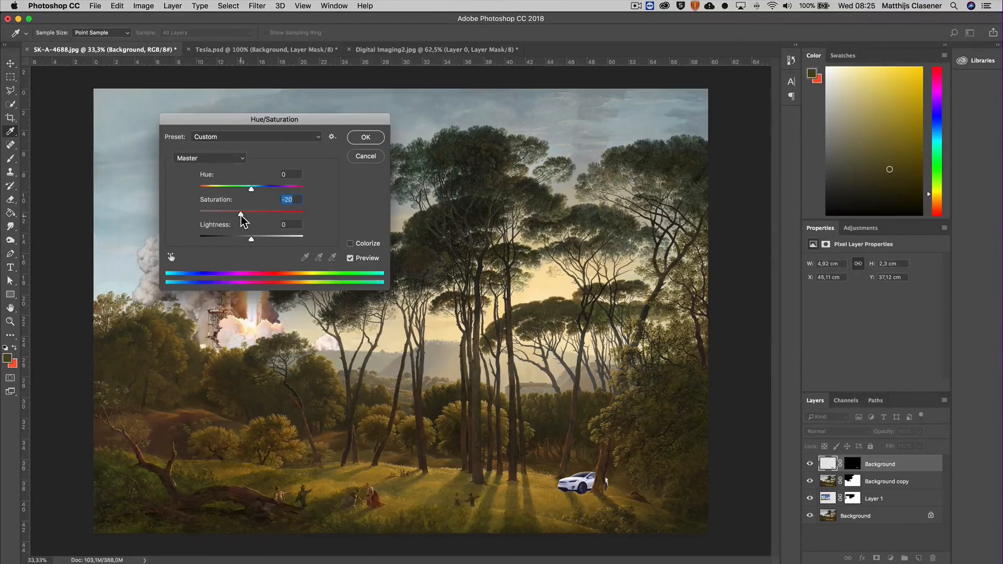
pyautogui.moveTo(250, 213); pyautogui.dragTo(243, 213)
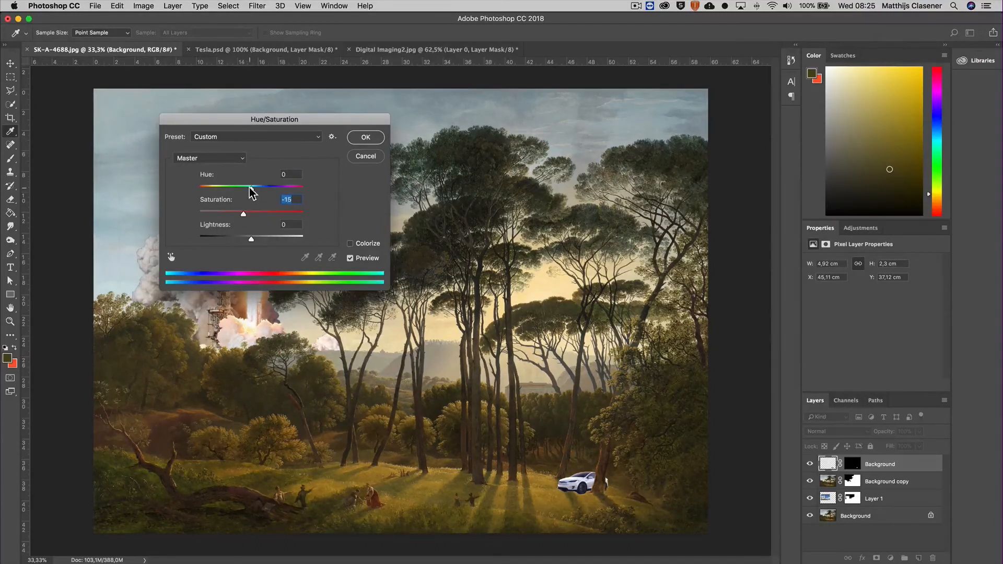
# Shift the hue to +153 and commit the Hue/Saturation change
pyautogui.moveTo(251, 186); pyautogui.dragTo(233, 186)
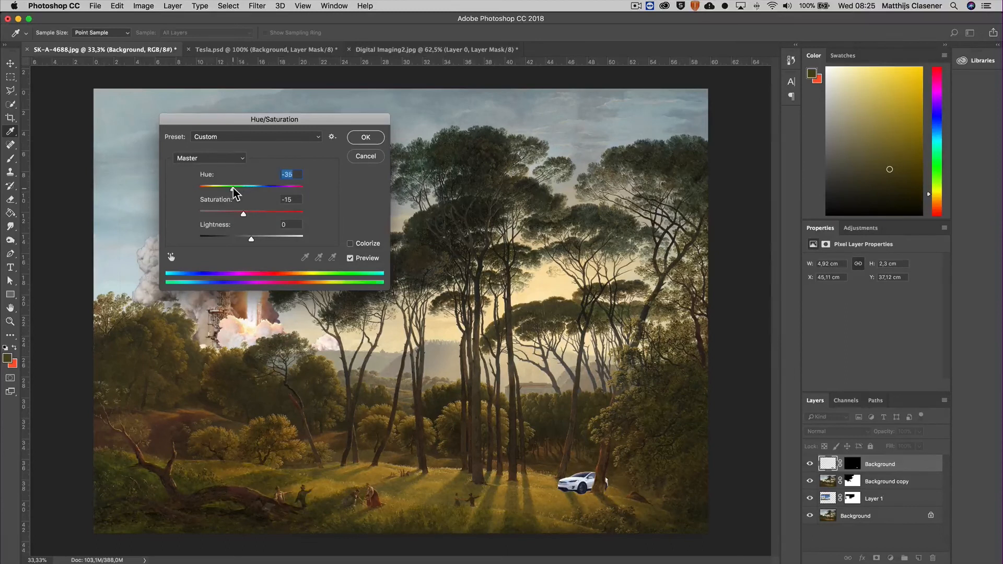
pyautogui.moveTo(233, 187); pyautogui.dragTo(268, 187)
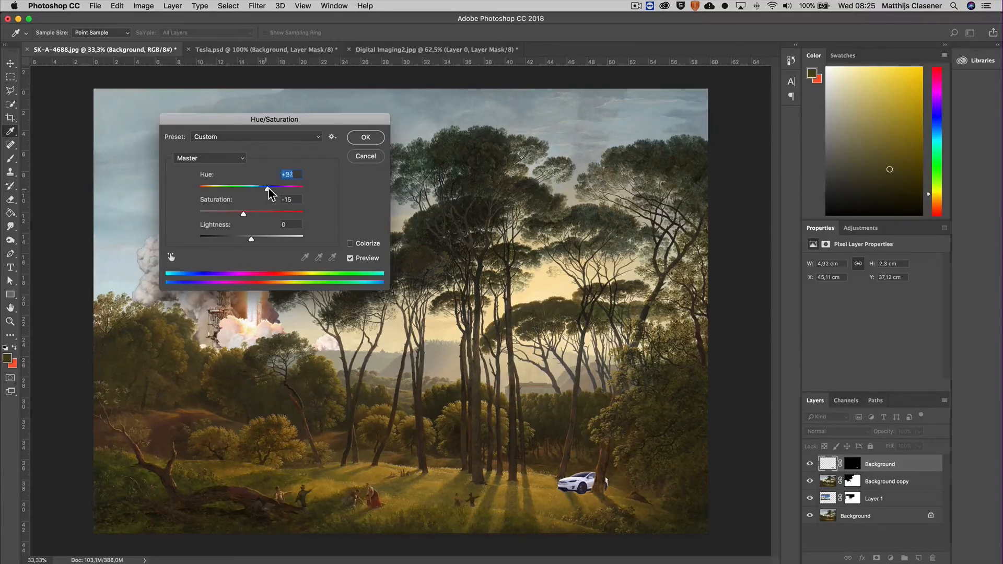
pyautogui.moveTo(268, 186); pyautogui.dragTo(299, 186)
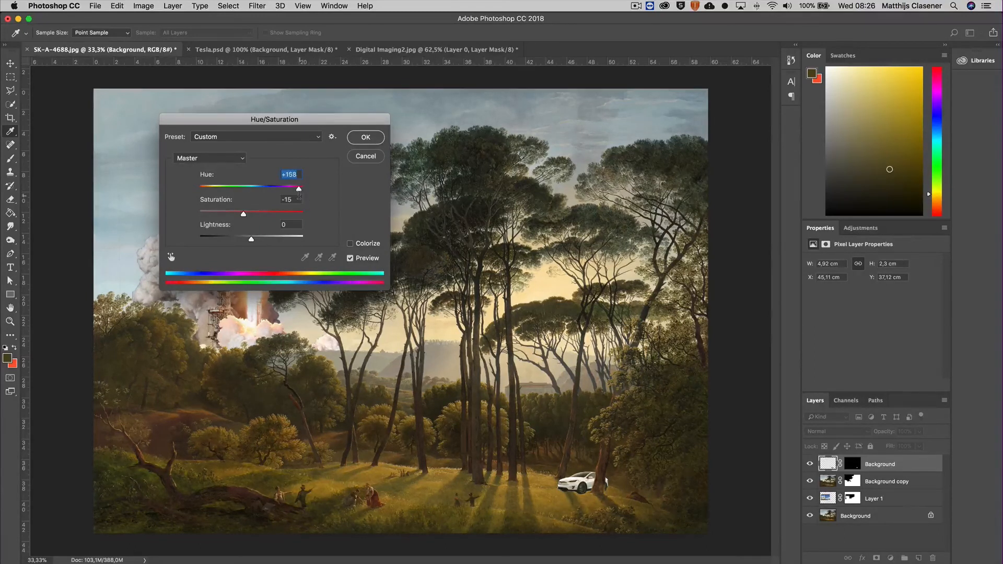
pyautogui.moveTo(299, 187); pyautogui.dragTo(295, 187)
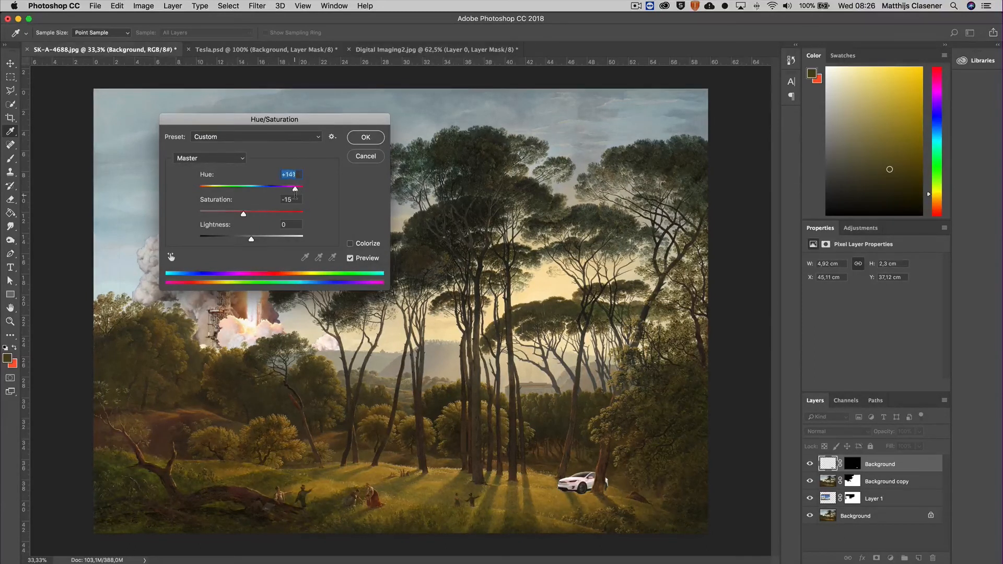
pyautogui.moveTo(294, 187); pyautogui.dragTo(298, 187)
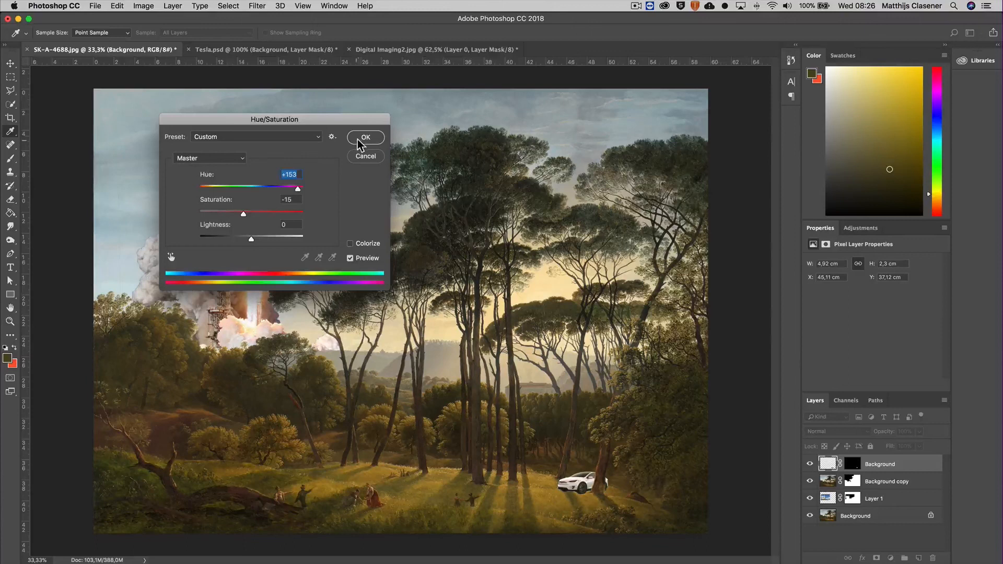
pyautogui.click(366, 137)
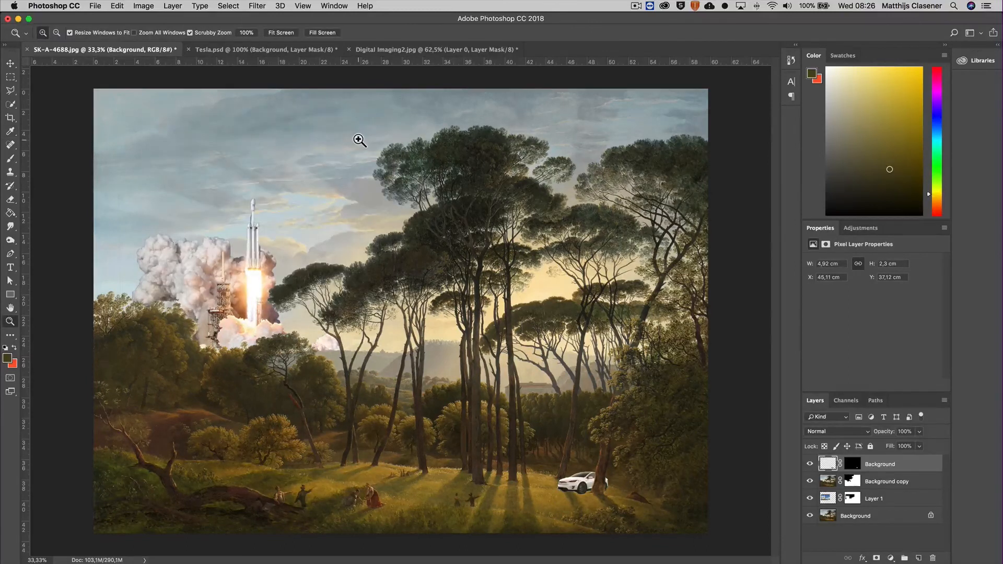
pyautogui.moveTo(322, 88)
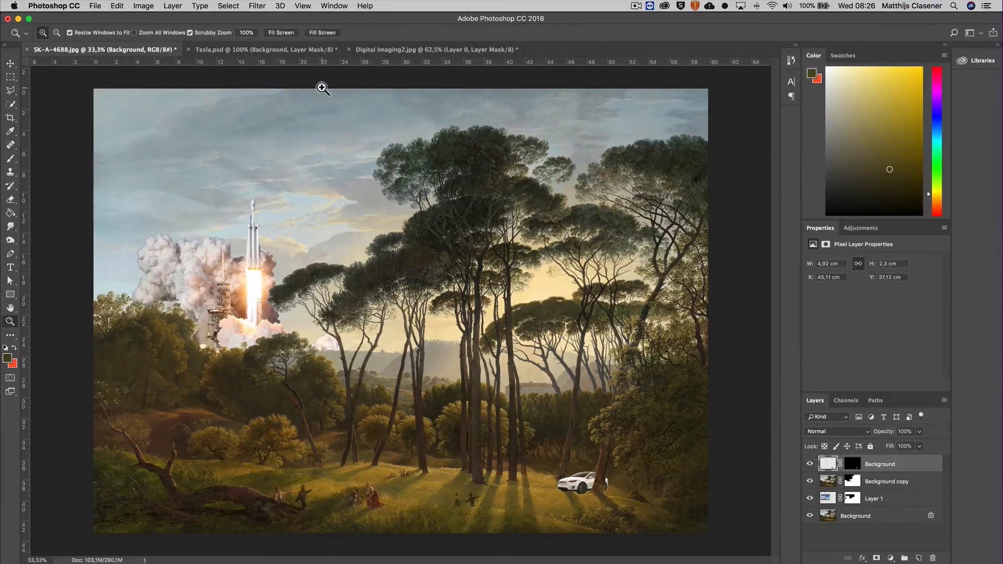
pyautogui.click(257, 6)
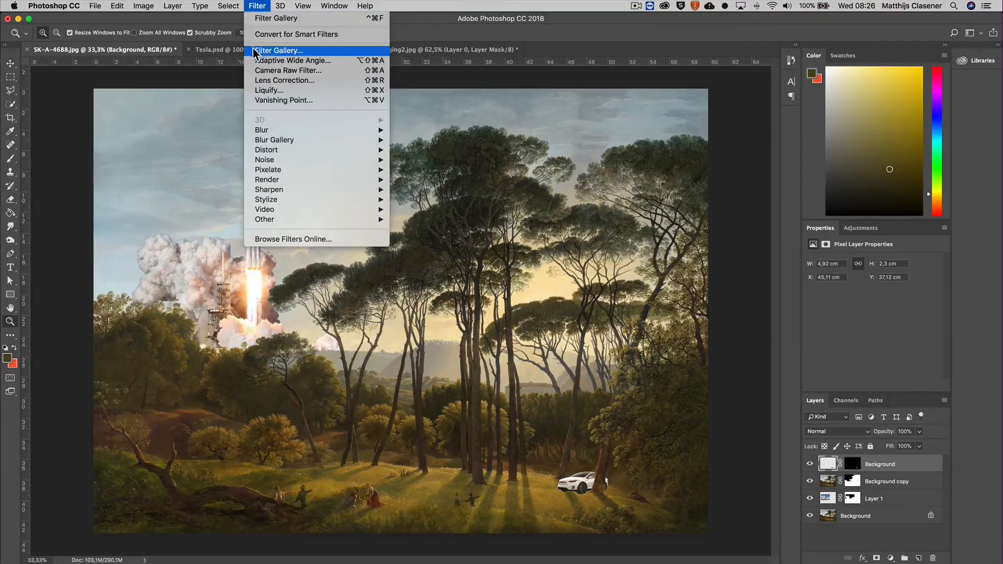
pyautogui.moveTo(275, 18)
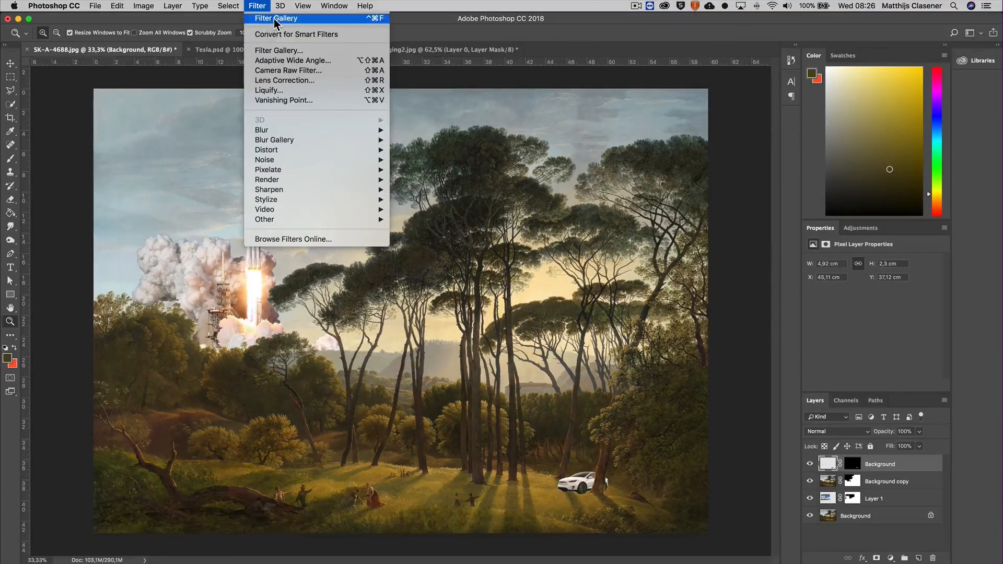
pyautogui.moveTo(276, 50)
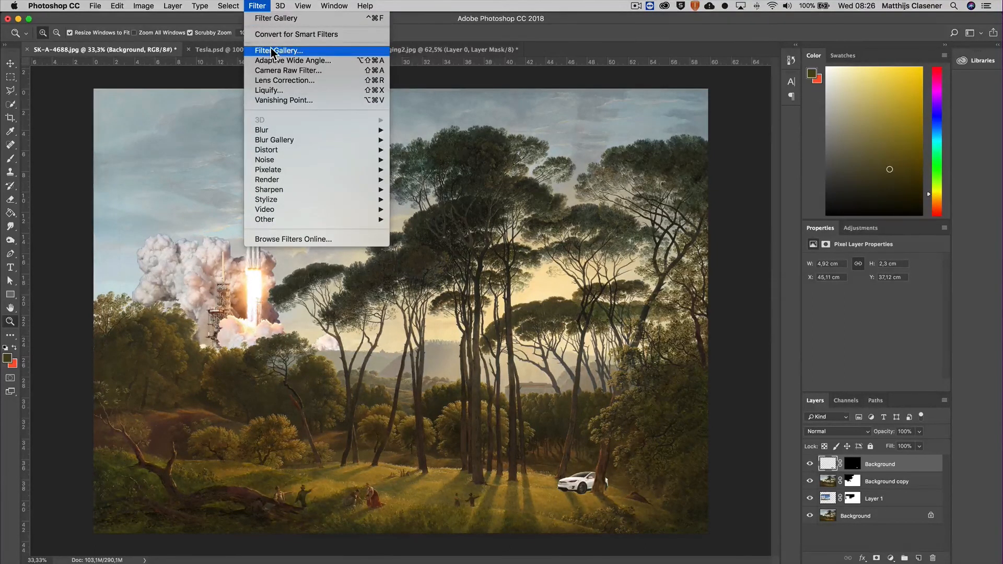
pyautogui.click(278, 50)
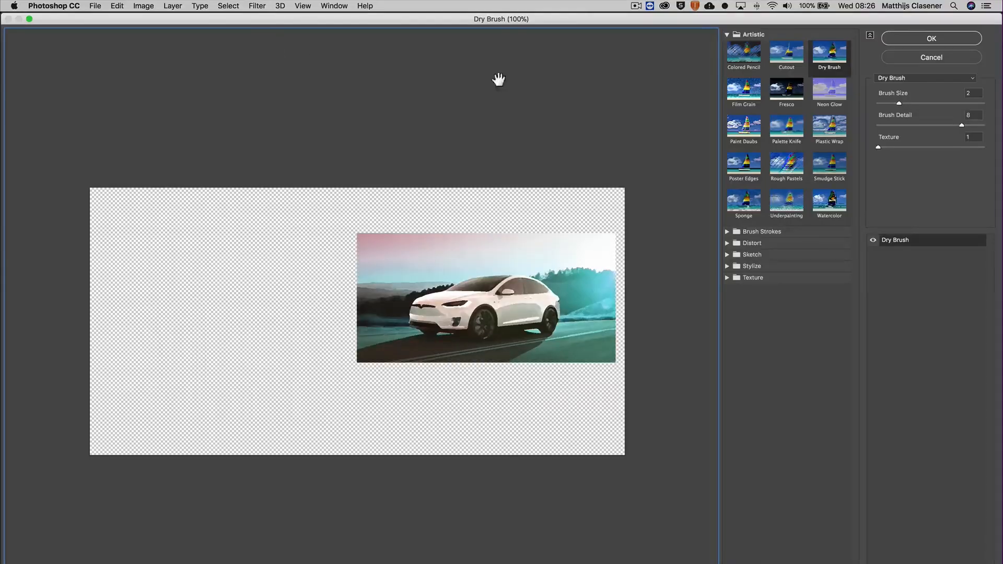
pyautogui.click(728, 33)
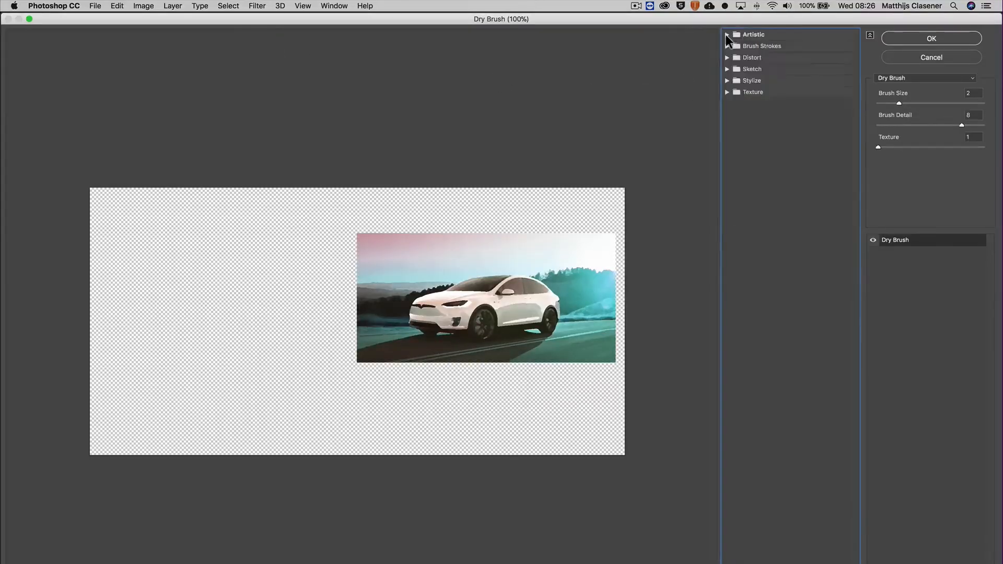
pyautogui.click(728, 35)
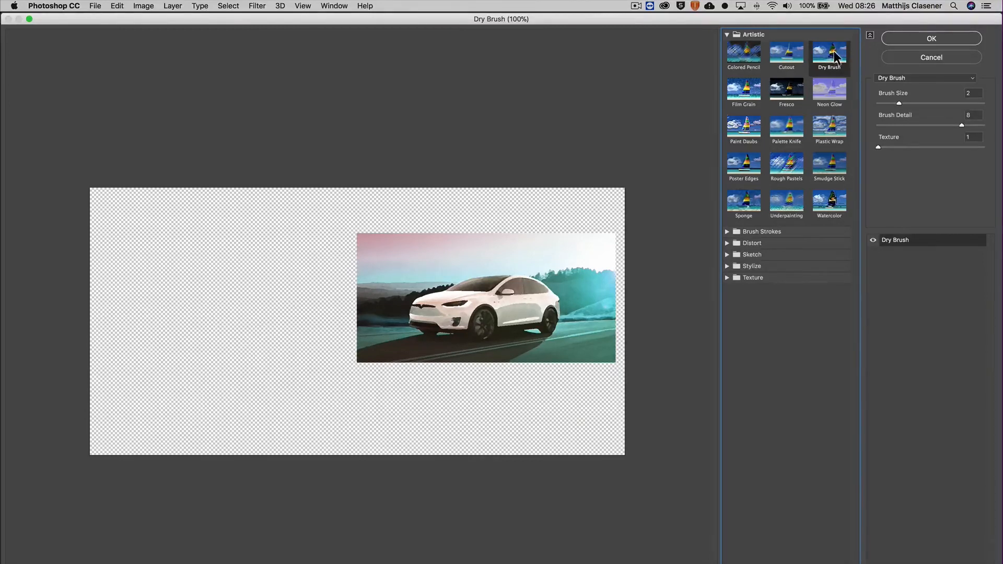
pyautogui.click(931, 38)
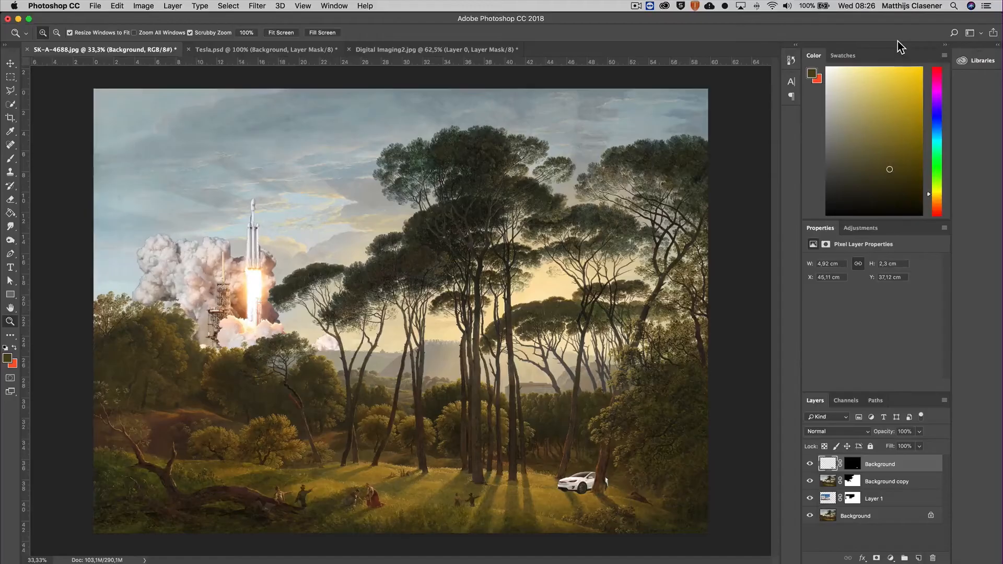
pyautogui.moveTo(576, 492)
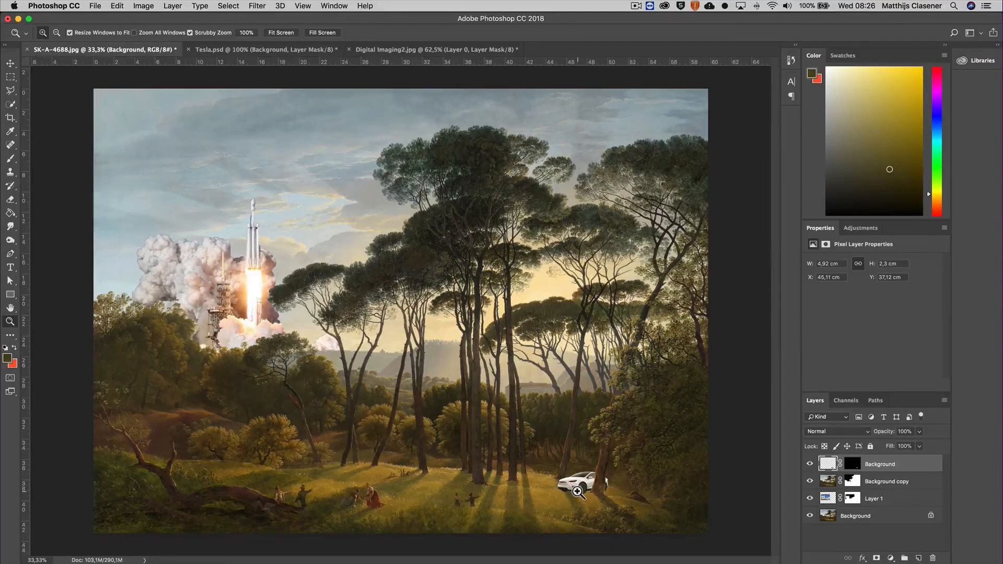
pyautogui.moveTo(590, 495)
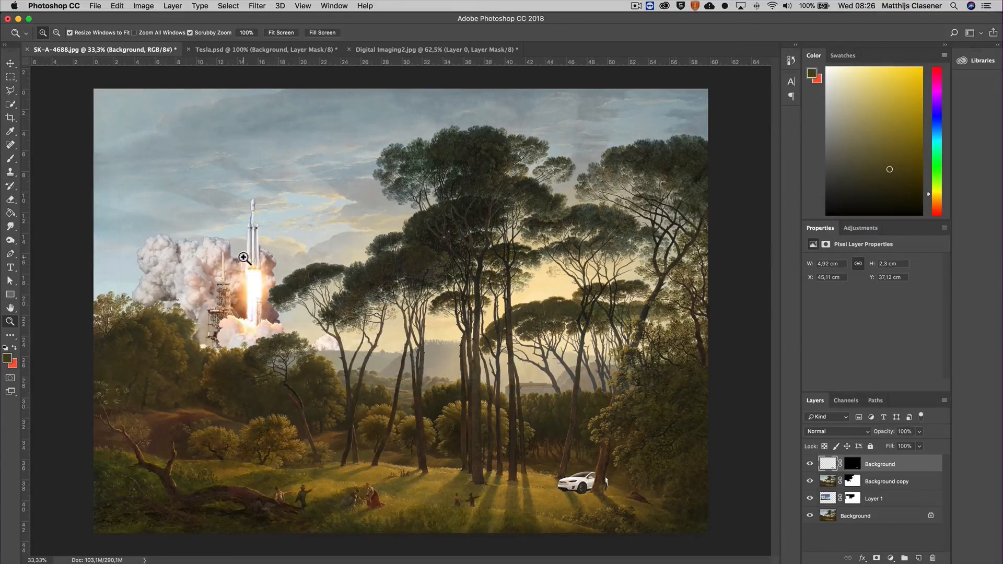
pyautogui.moveTo(102, 209)
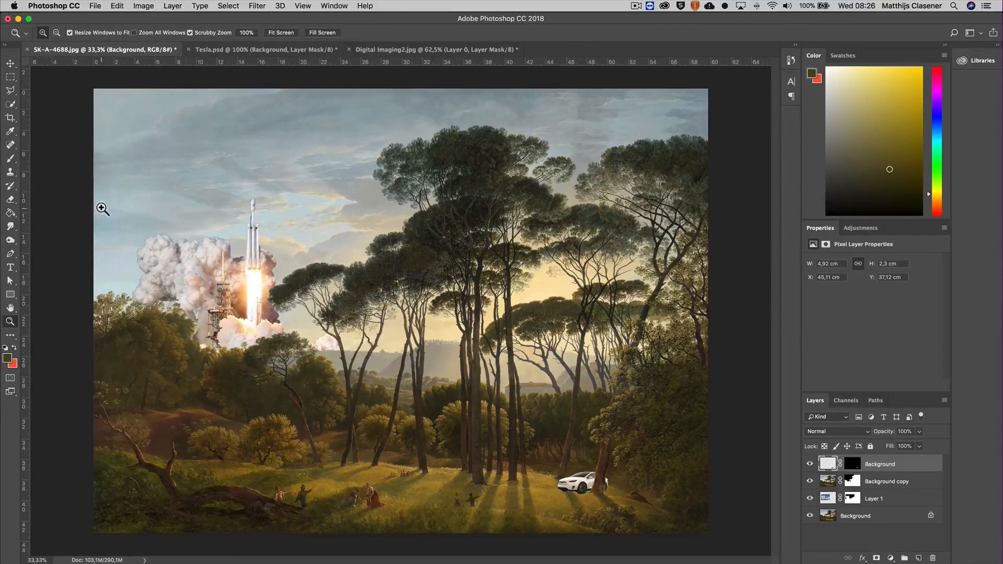
# Open Total.psd from the Desktop folder as a new document
pyautogui.click(95, 7)
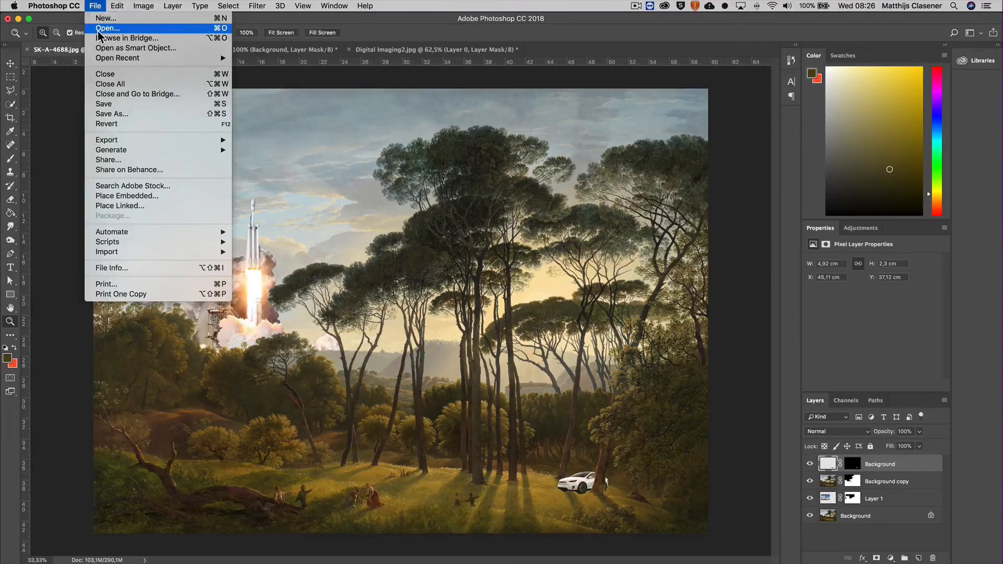
pyautogui.click(107, 27)
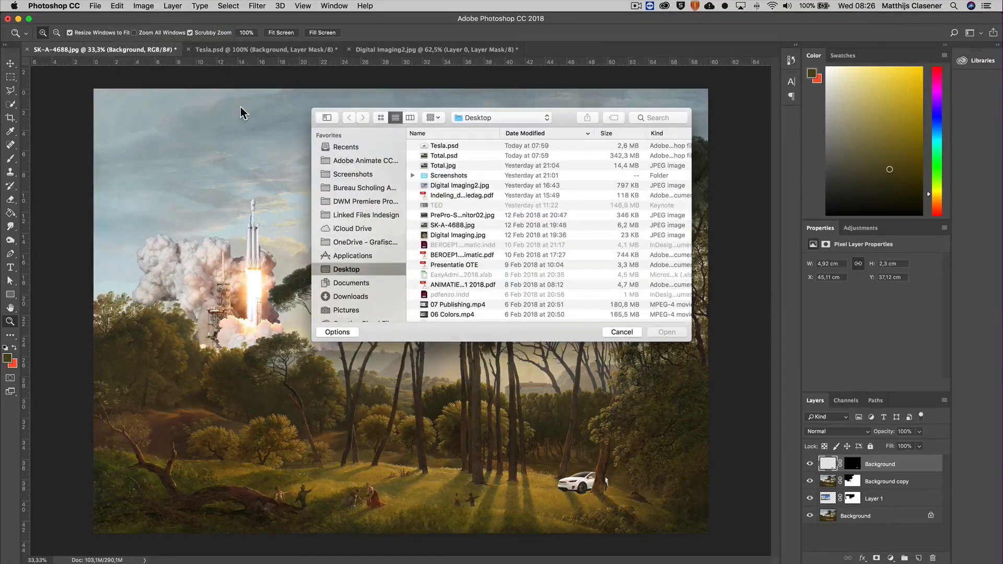
pyautogui.click(444, 156)
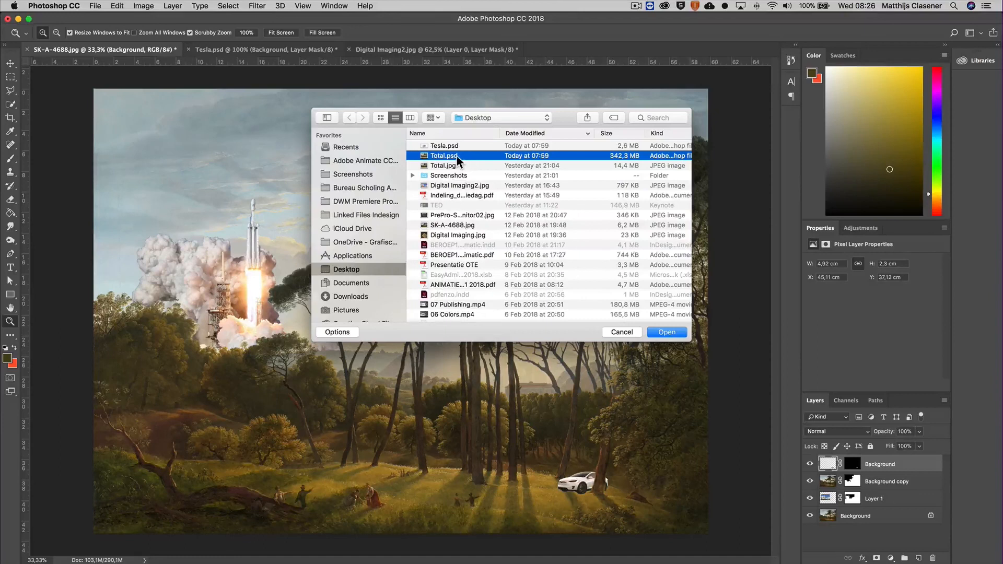
pyautogui.click(666, 333)
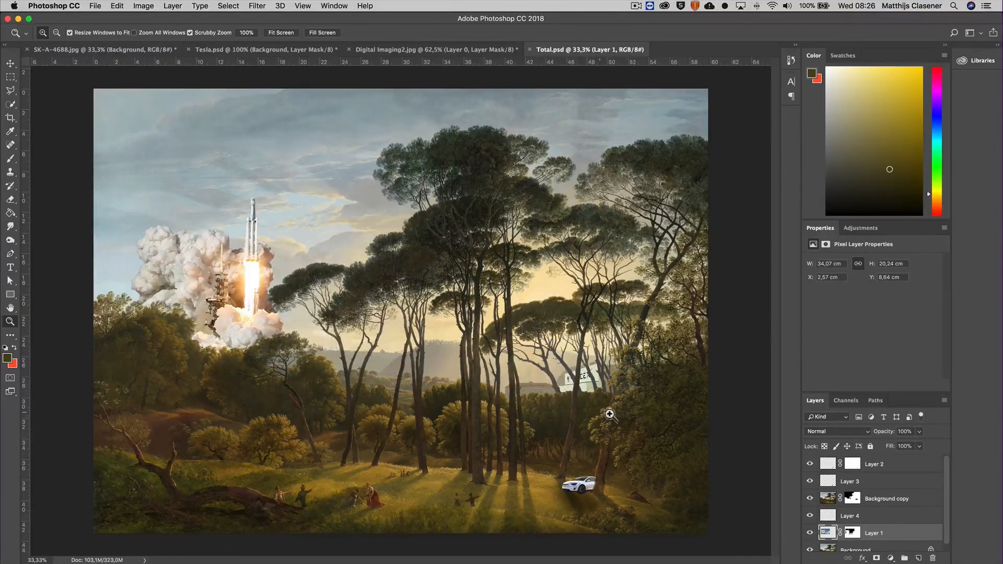
pyautogui.moveTo(715, 403)
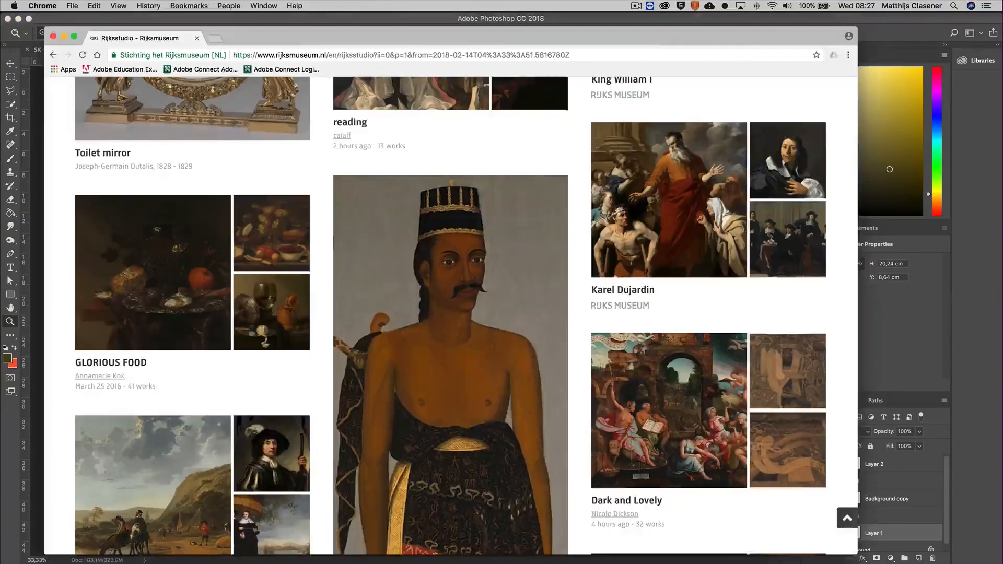
pyautogui.scroll(3)
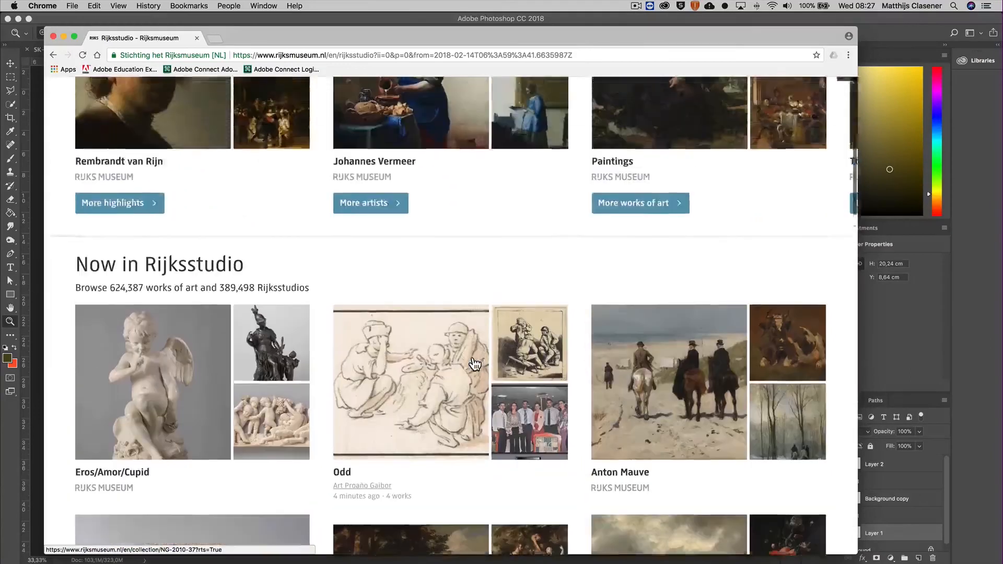
pyautogui.scroll(3)
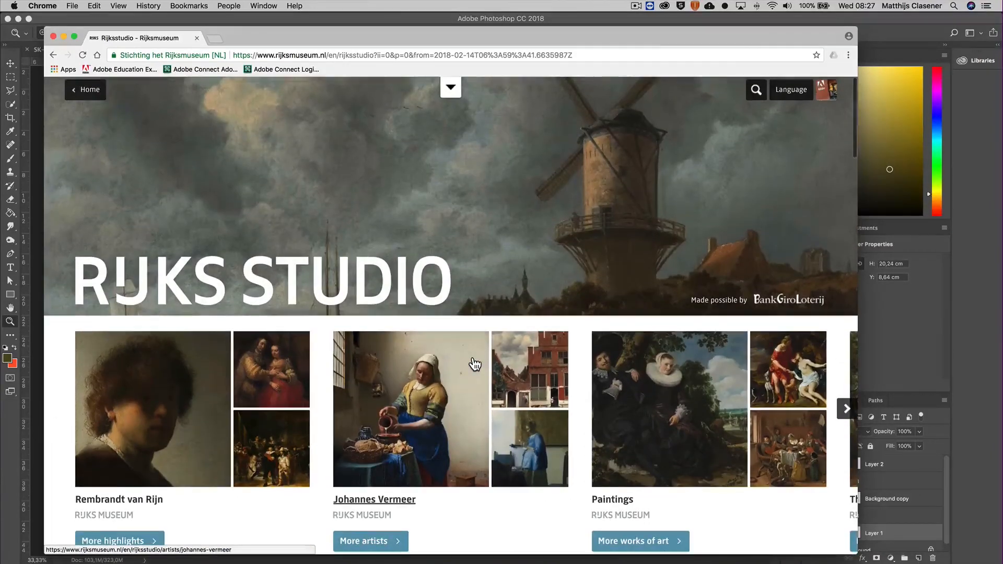
pyautogui.scroll(-3)
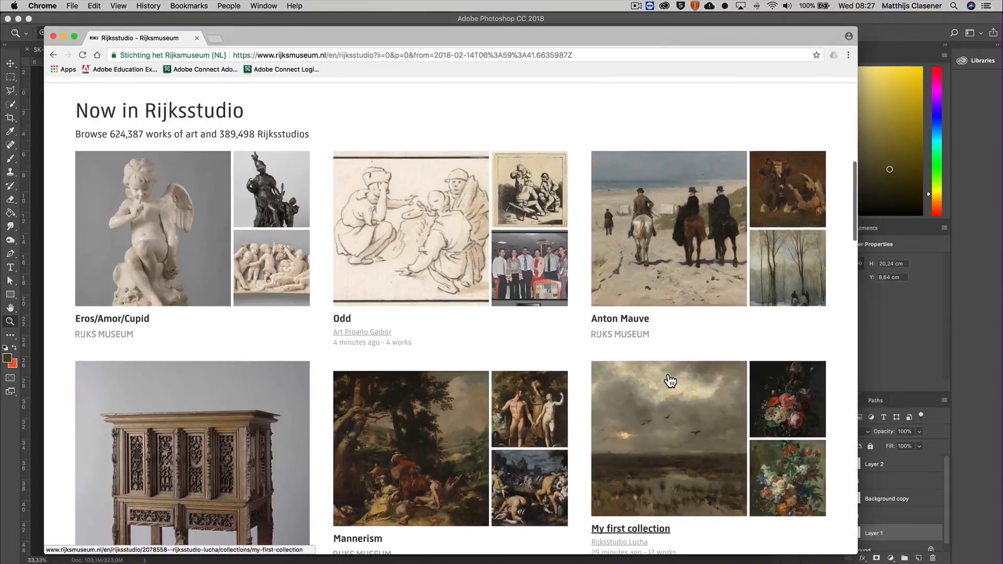